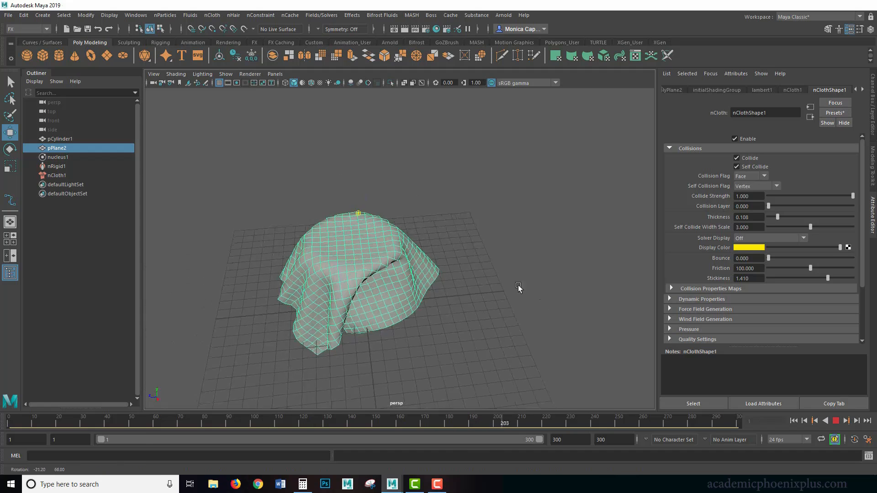
Start a new, empty scene without saving the draped-cloth simulation
{"action": "left_click", "coordinate": [834, 421]}
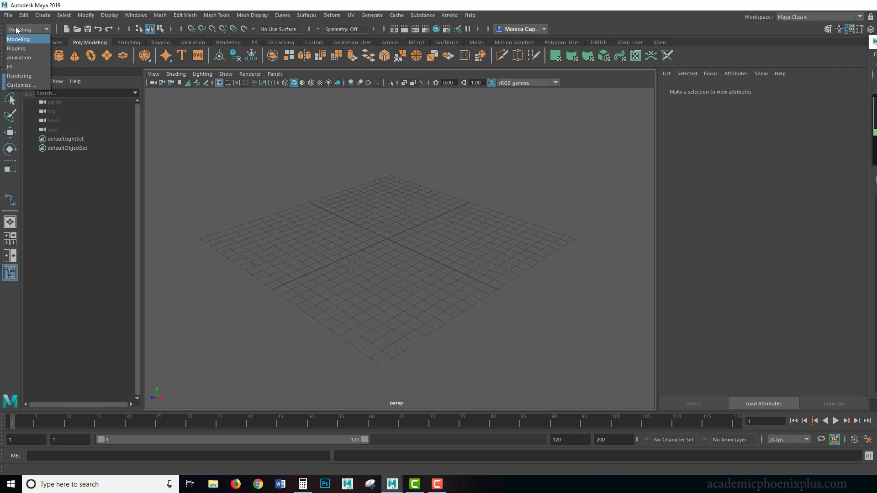
Switch to the FX menu set and browse the nHair and nCloth menus
{"action": "left_click", "coordinate": [19, 39]}
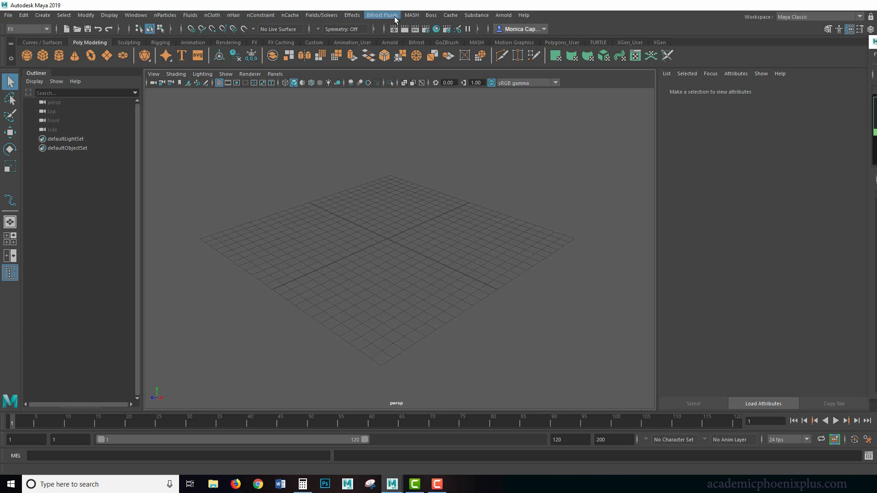
{"action": "mouse_move", "coordinate": [211, 15]}
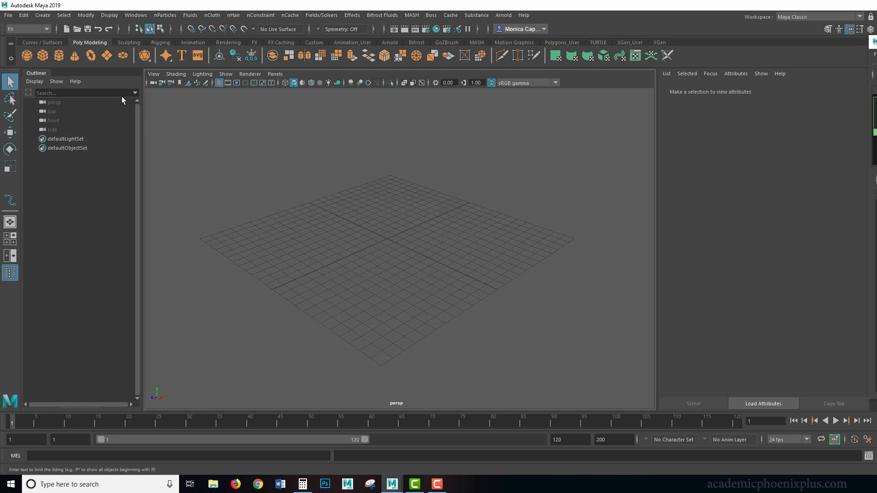
{"action": "left_click", "coordinate": [233, 15]}
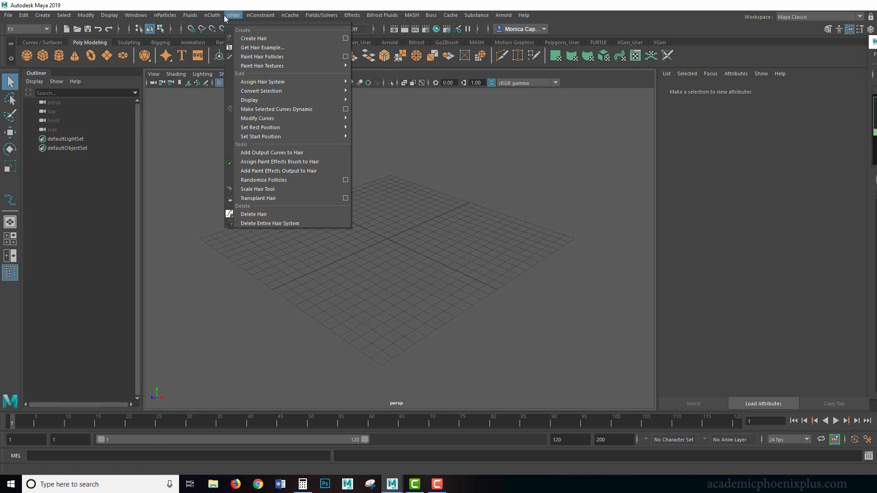
{"action": "left_click", "coordinate": [212, 15]}
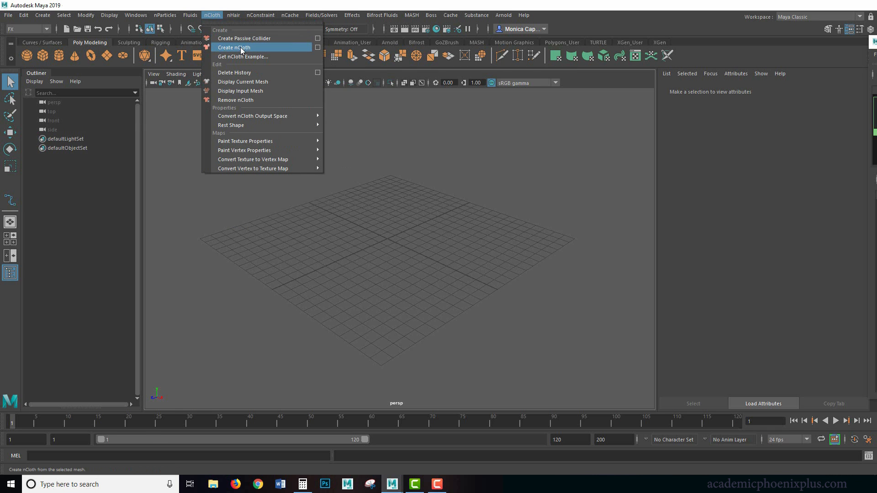
{"action": "mouse_move", "coordinate": [244, 38]}
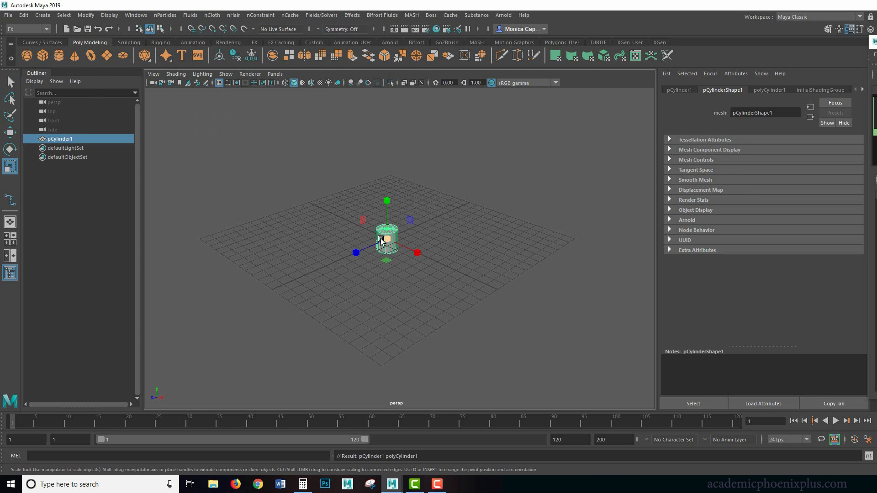
Scale the cylinder into a wide, thin tabletop and freeze its transformations
{"action": "left_click_drag", "start_coordinate": [381, 241], "coordinate": [386, 229]}
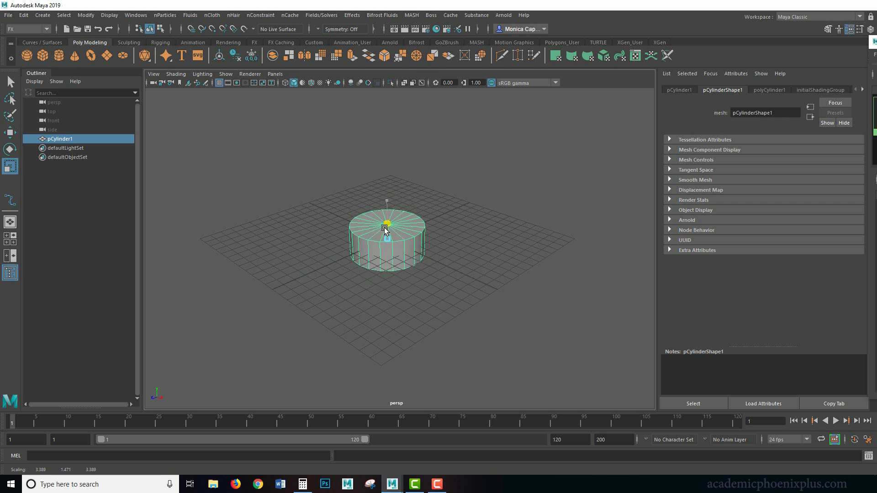
{"action": "left_click_drag", "start_coordinate": [384, 227], "coordinate": [387, 154]}
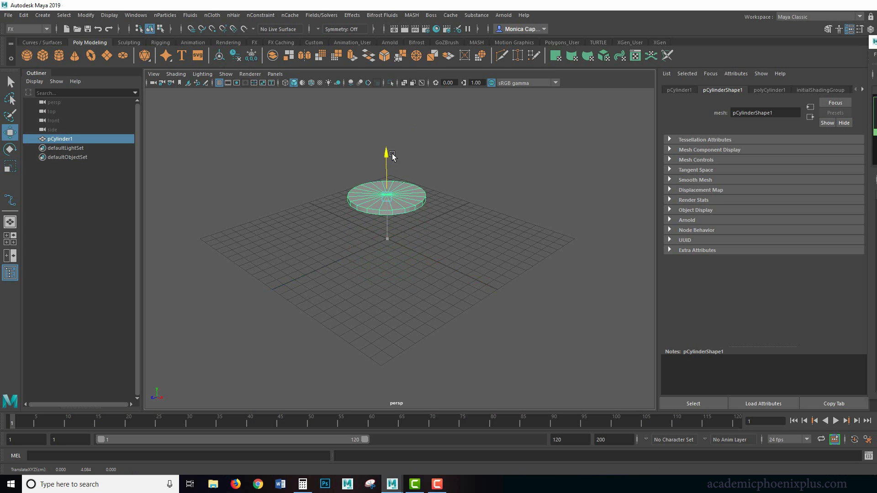
{"action": "left_click", "coordinate": [251, 56]}
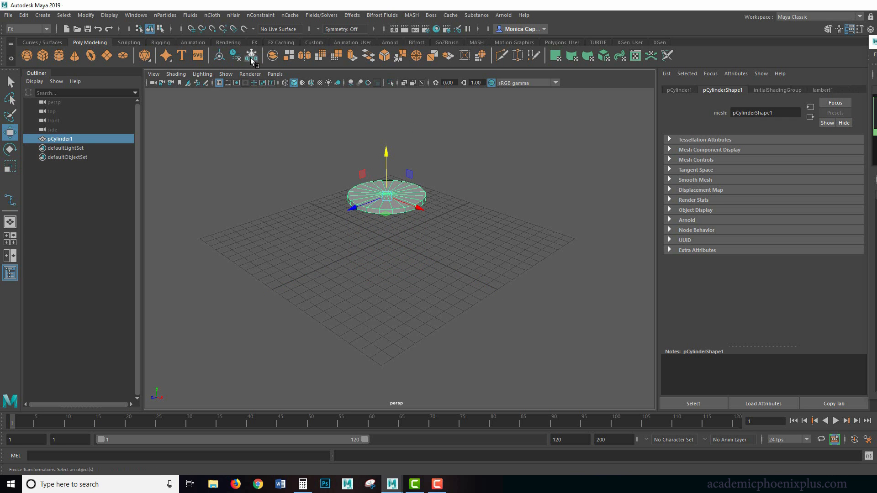
{"action": "left_click", "coordinate": [251, 55]}
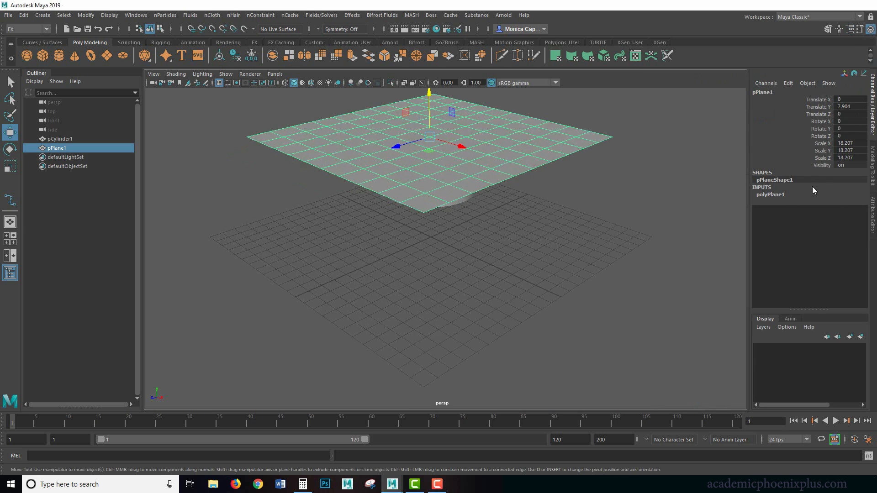
Give the first plane 5 subdivisions, then raise a second plane with 30 subdivisions
{"action": "left_click", "coordinate": [770, 194]}
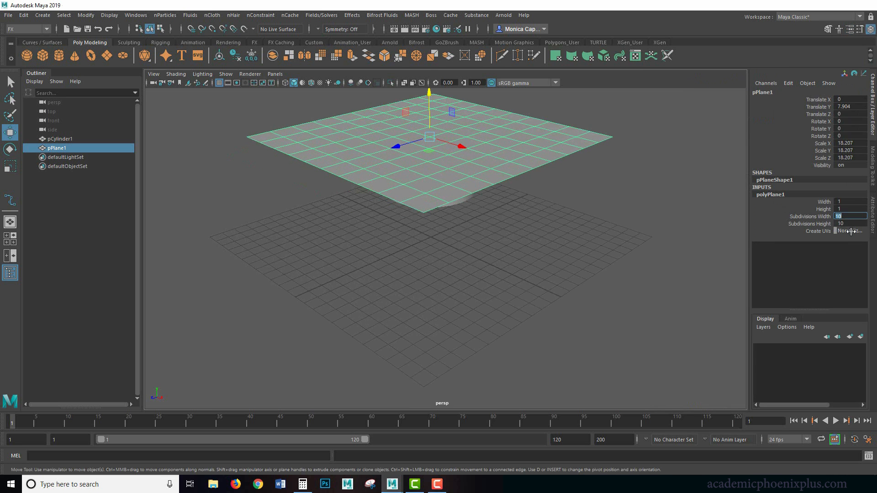
{"action": "type", "text": "5"}
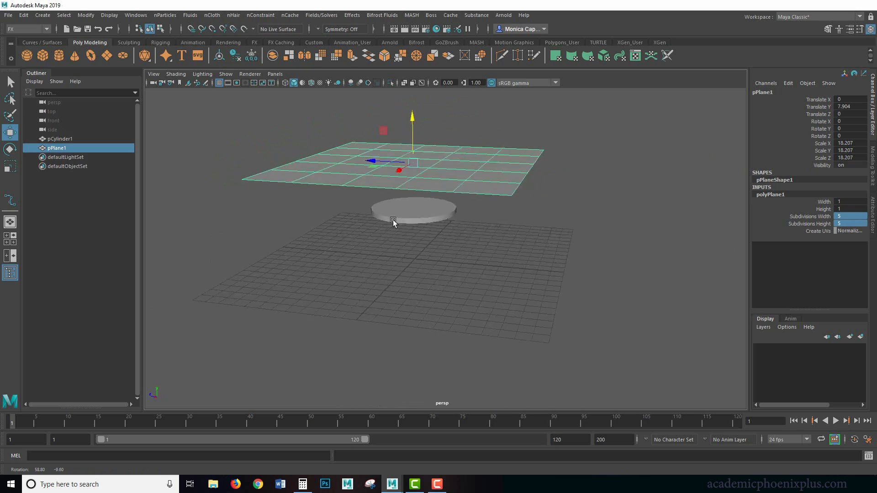
{"action": "left_click_drag", "start_coordinate": [391, 224], "coordinate": [442, 224]}
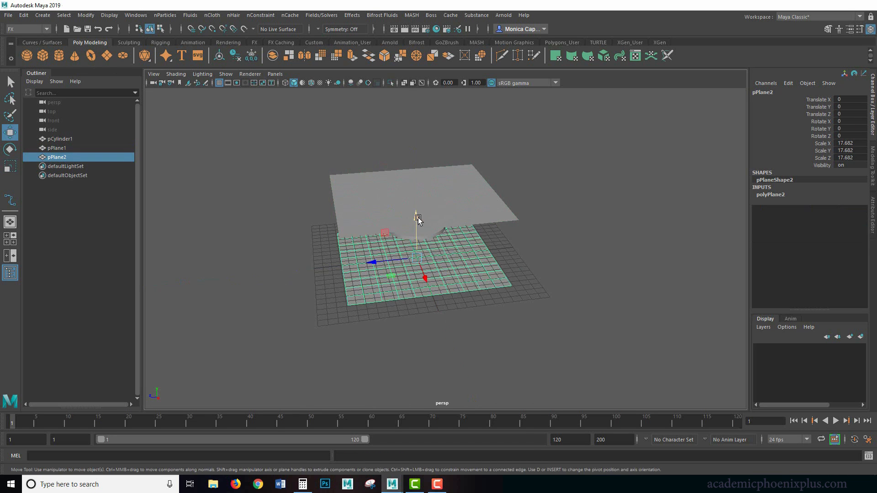
{"action": "left_click_drag", "start_coordinate": [417, 218], "coordinate": [413, 139]}
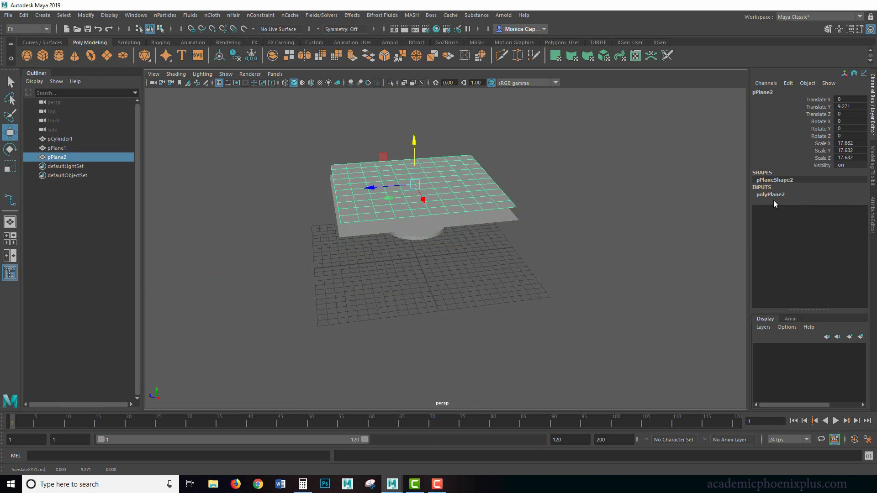
{"action": "left_click", "coordinate": [770, 194]}
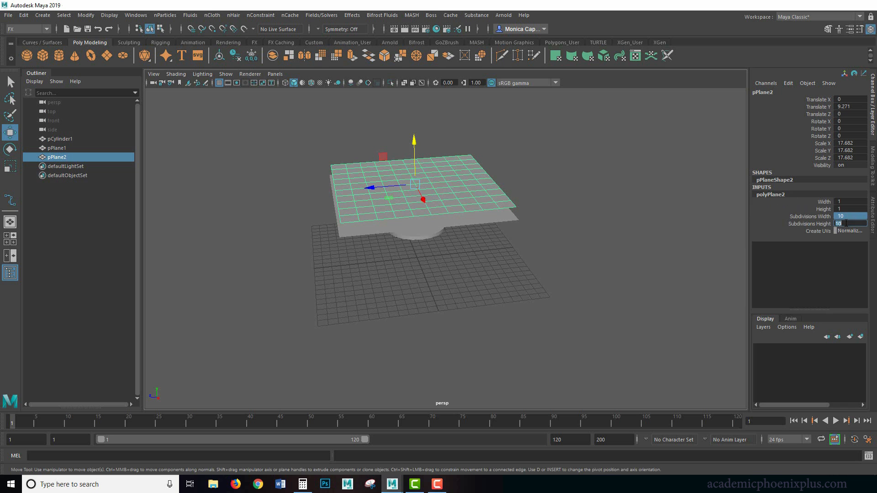
{"action": "type", "text": "30"}
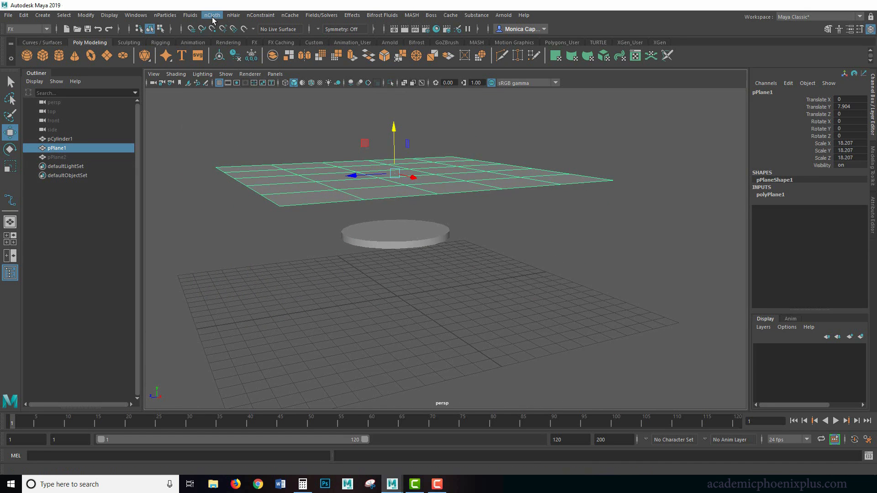
Convert the coarse plane to nCloth and inspect the nucleus1 and nCloth1 nodes
{"action": "left_click", "coordinate": [212, 15]}
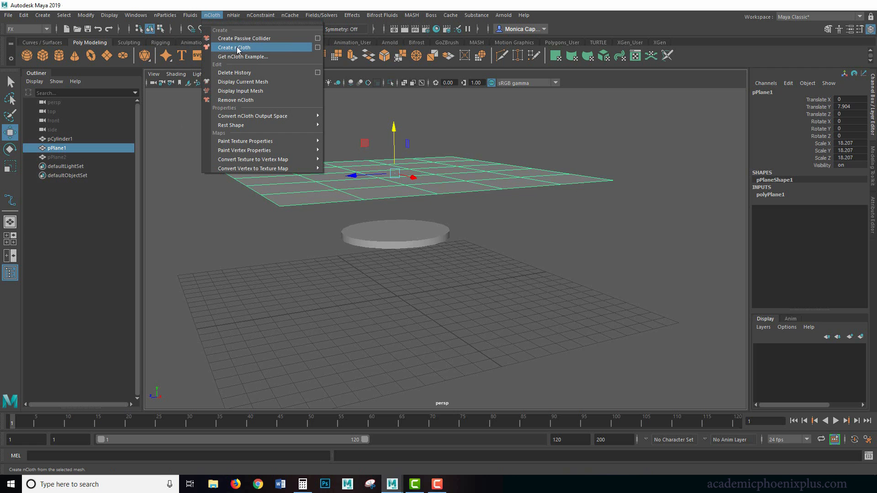
{"action": "left_click", "coordinate": [234, 48]}
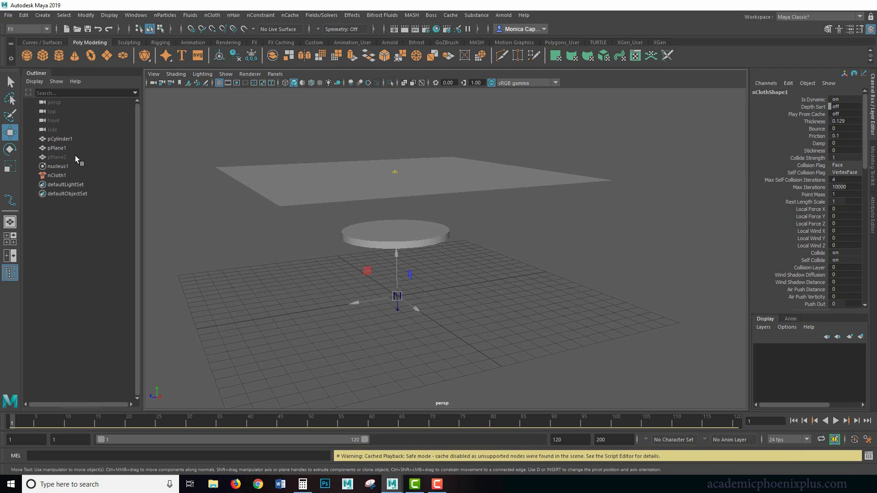
{"action": "left_click", "coordinate": [57, 166]}
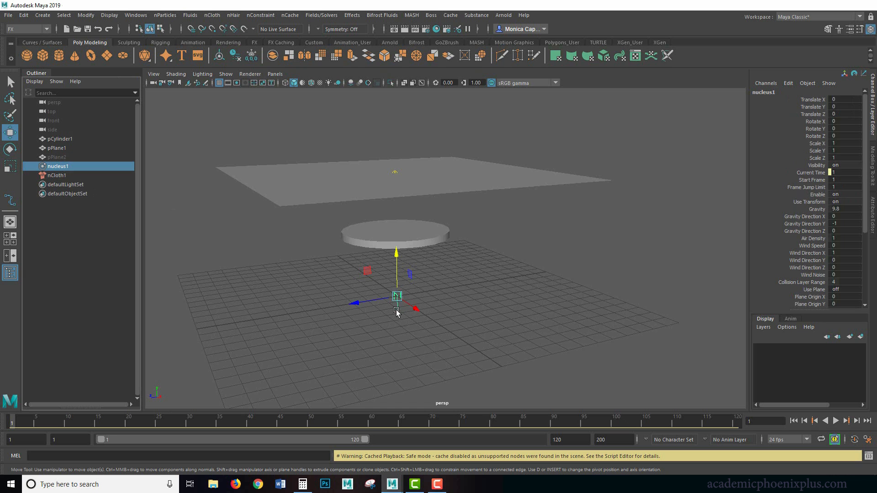
{"action": "left_click", "coordinate": [57, 175]}
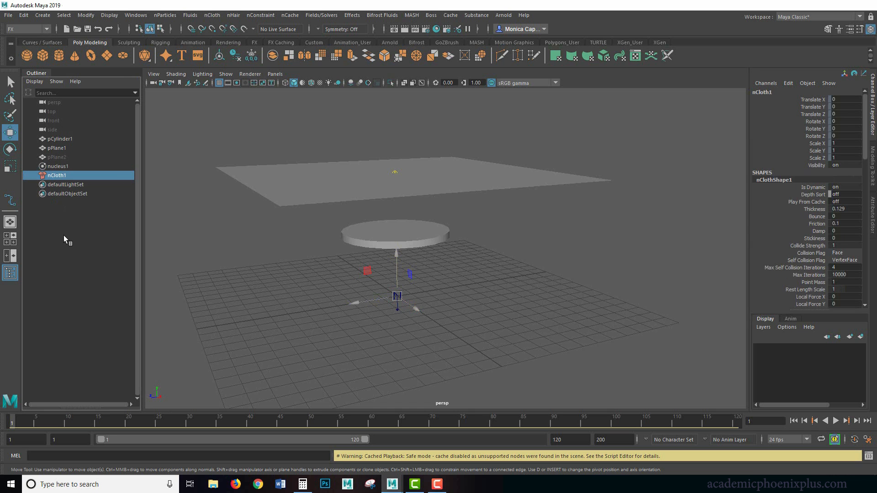
{"action": "left_click", "coordinate": [57, 166]}
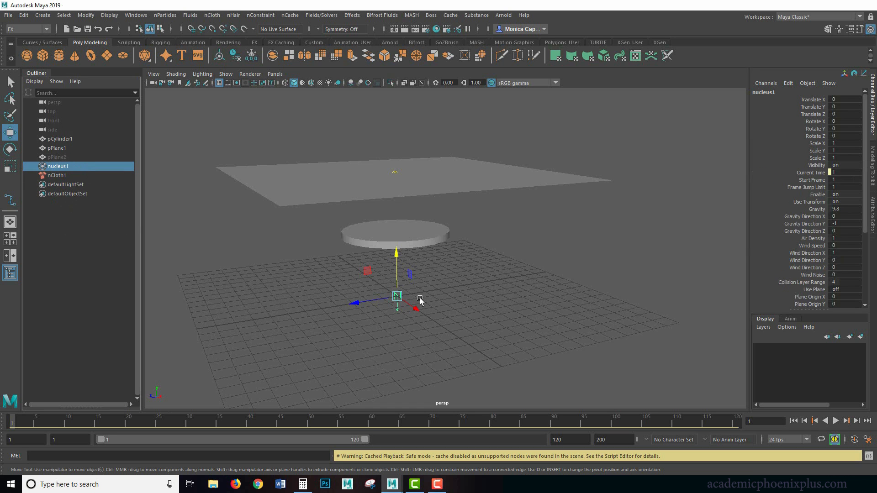
{"action": "left_click_drag", "start_coordinate": [397, 298], "coordinate": [401, 275]}
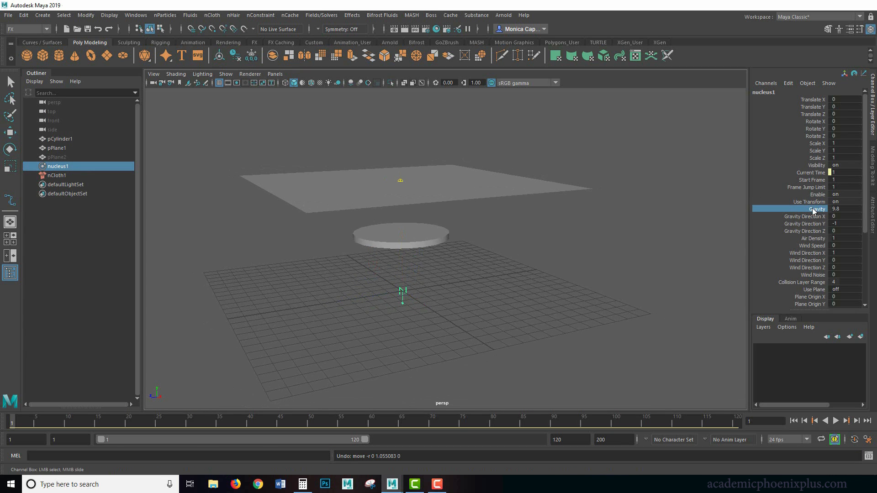
{"action": "mouse_move", "coordinate": [838, 412]}
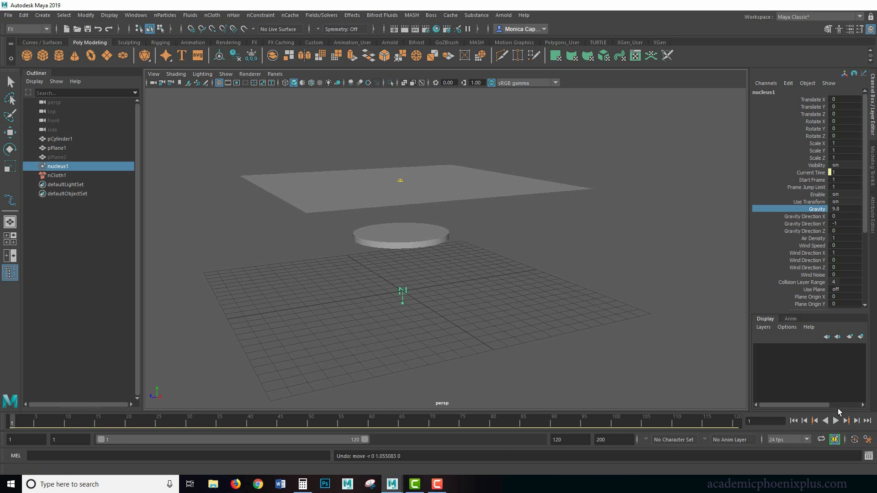
Play the simulation and watch the cloth fall through the tabletop, then stop
{"action": "left_click", "coordinate": [833, 421]}
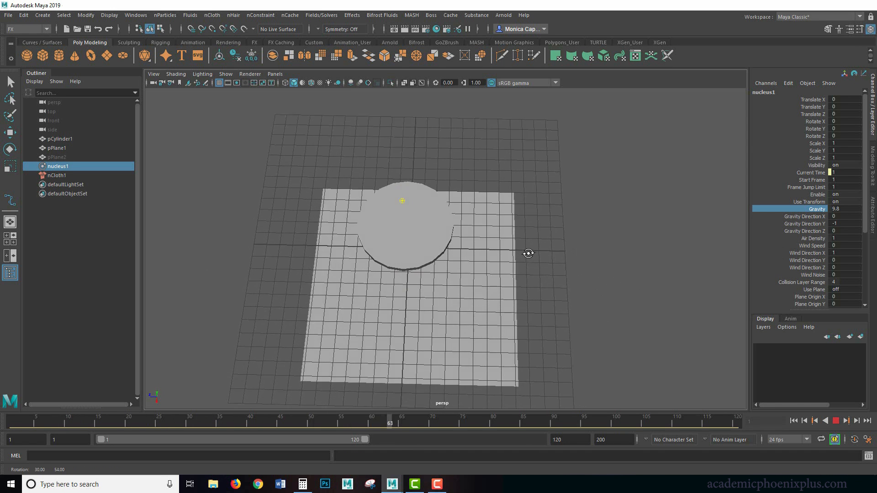
{"action": "left_click", "coordinate": [836, 421]}
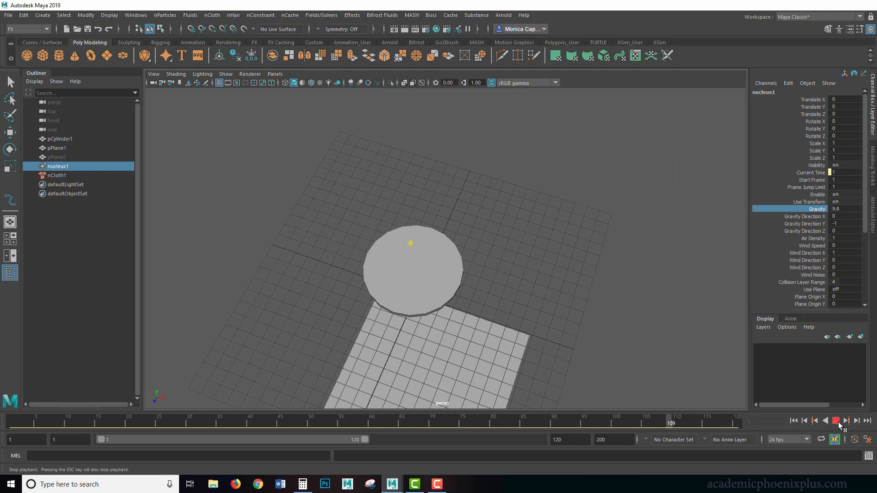
{"action": "left_click", "coordinate": [838, 420]}
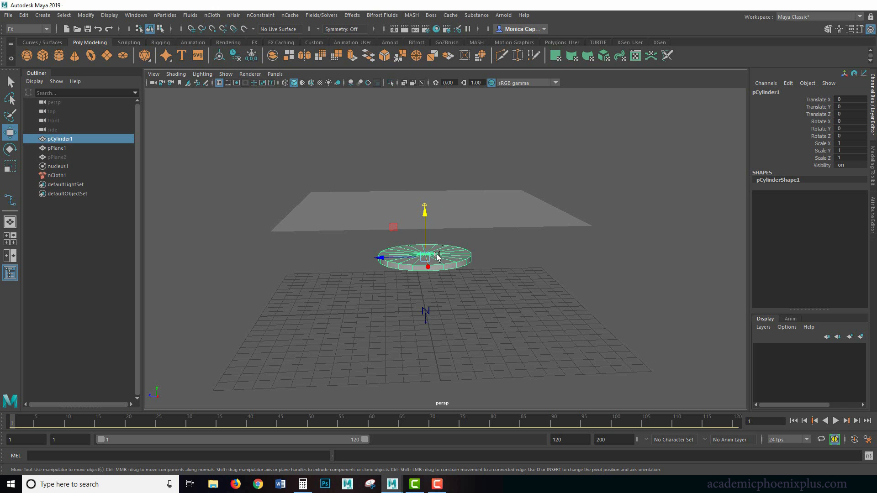
Make the cylinder tabletop a passive collider and rewind to frame 1
{"action": "left_click", "coordinate": [211, 15]}
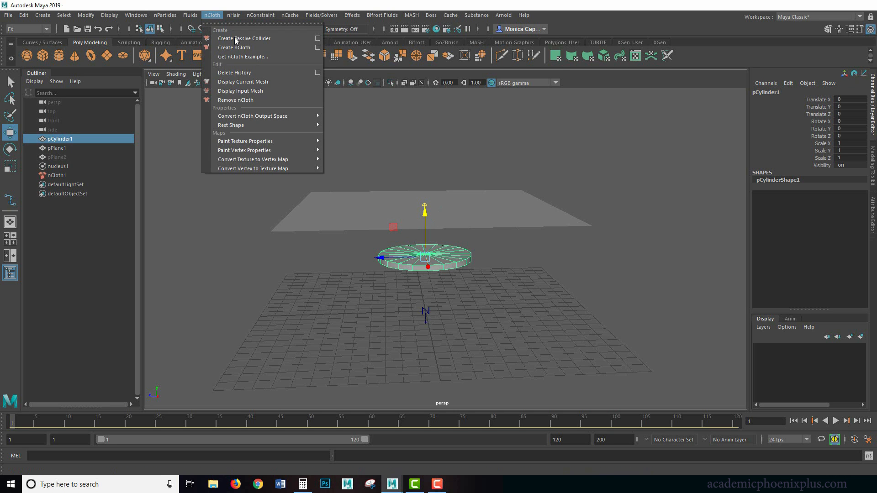
{"action": "left_click", "coordinate": [243, 38]}
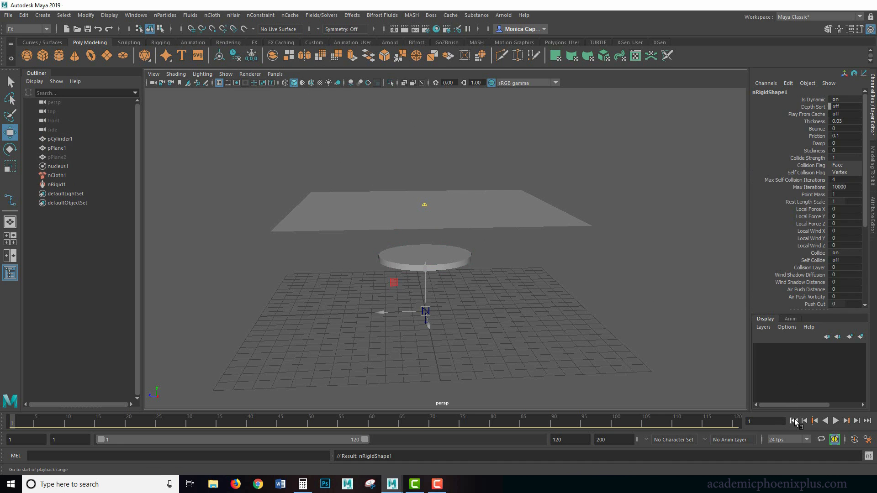
{"action": "left_click", "coordinate": [835, 420]}
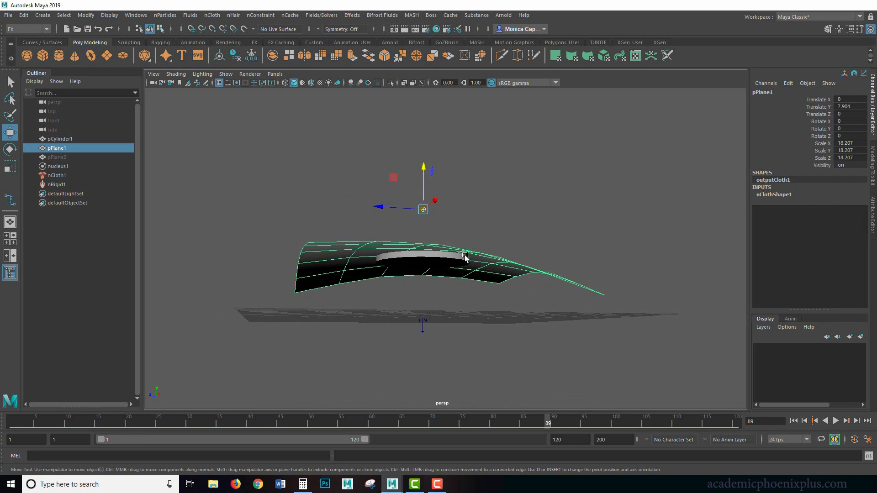
{"action": "mouse_move", "coordinate": [413, 295]}
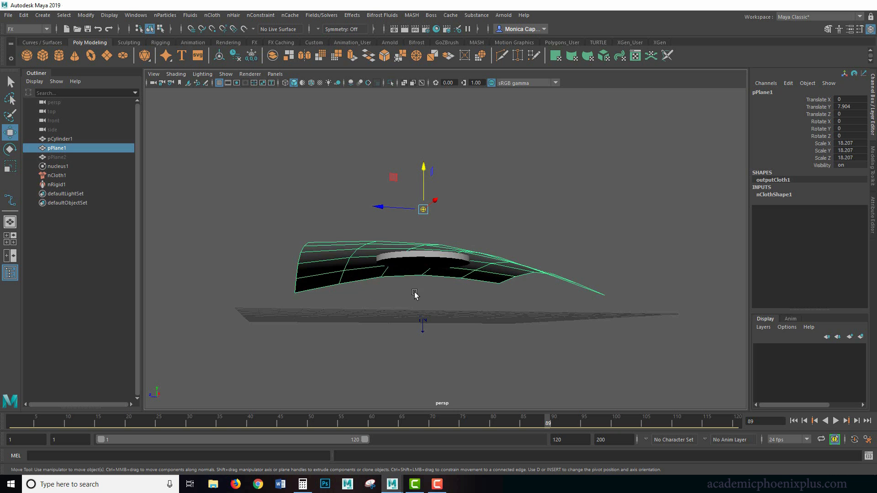
Replay the simulation from the start, watching the cloth fold over the cylinder
{"action": "left_click_drag", "start_coordinate": [414, 294], "coordinate": [438, 294]}
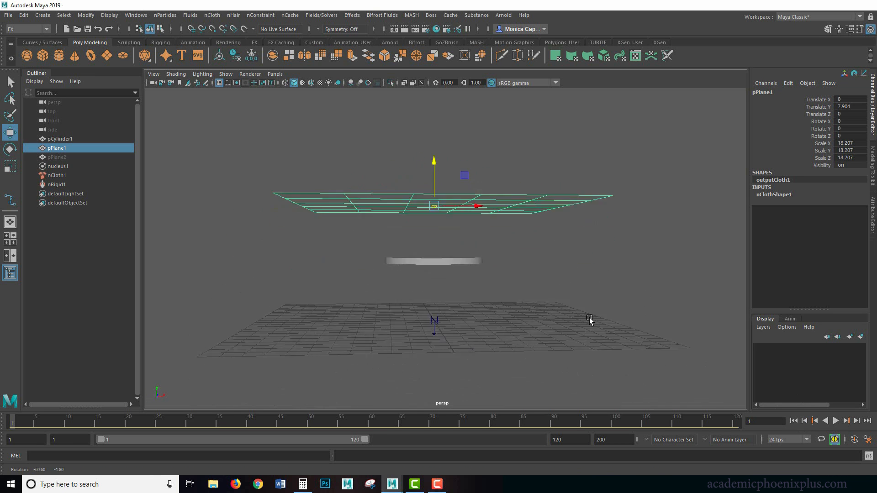
{"action": "left_click", "coordinate": [835, 420]}
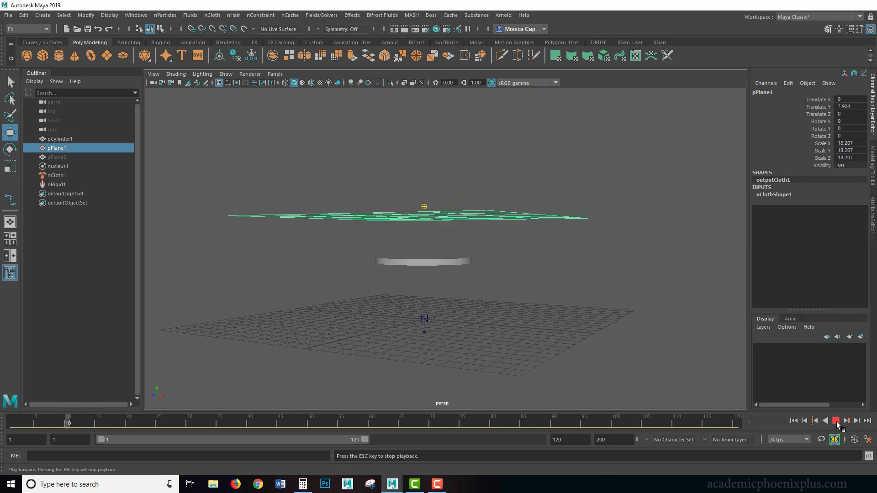
{"action": "left_click", "coordinate": [836, 421]}
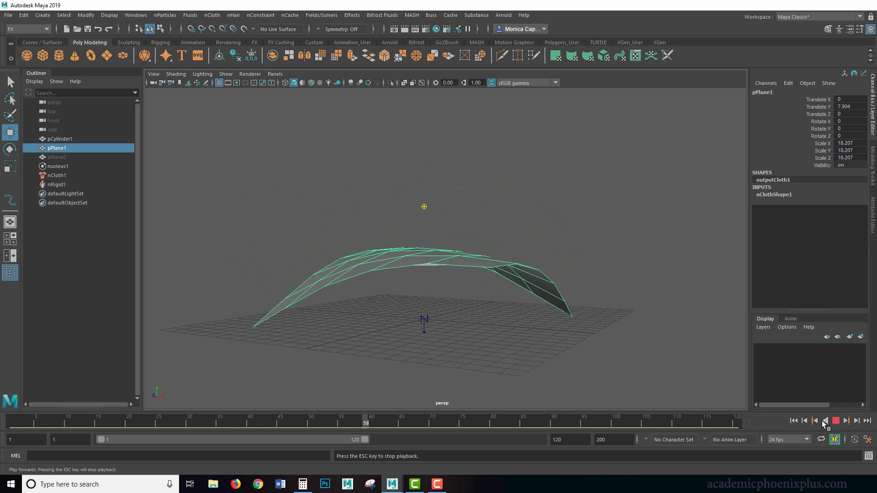
{"action": "left_click", "coordinate": [835, 420]}
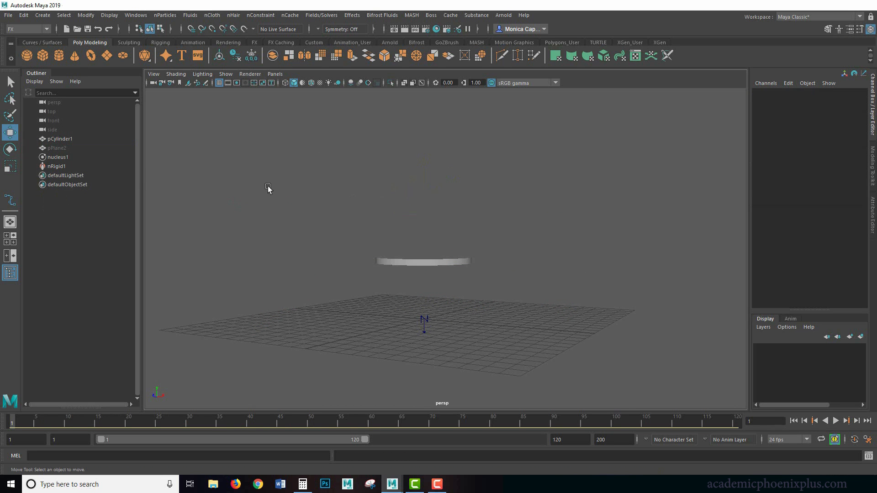
Convert pPlane2 to nCloth and play it draping over the tabletop
{"action": "left_click", "coordinate": [57, 147]}
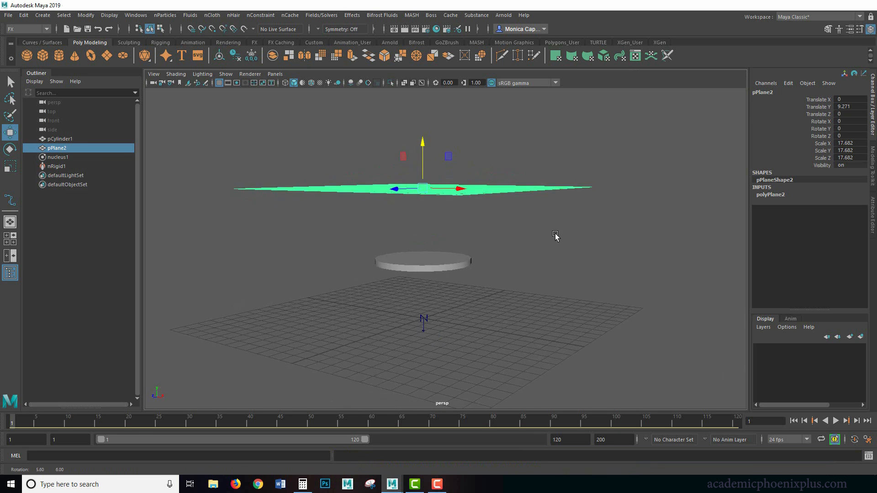
{"action": "left_click", "coordinate": [211, 14]}
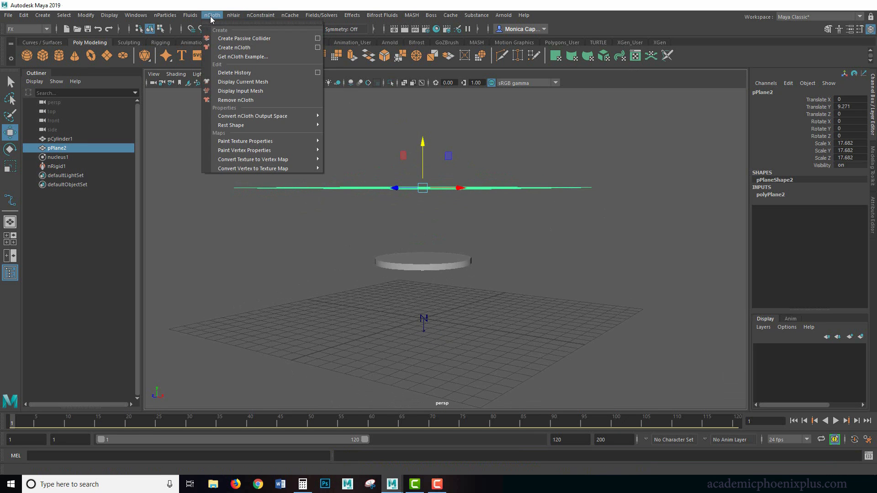
{"action": "mouse_move", "coordinate": [234, 48]}
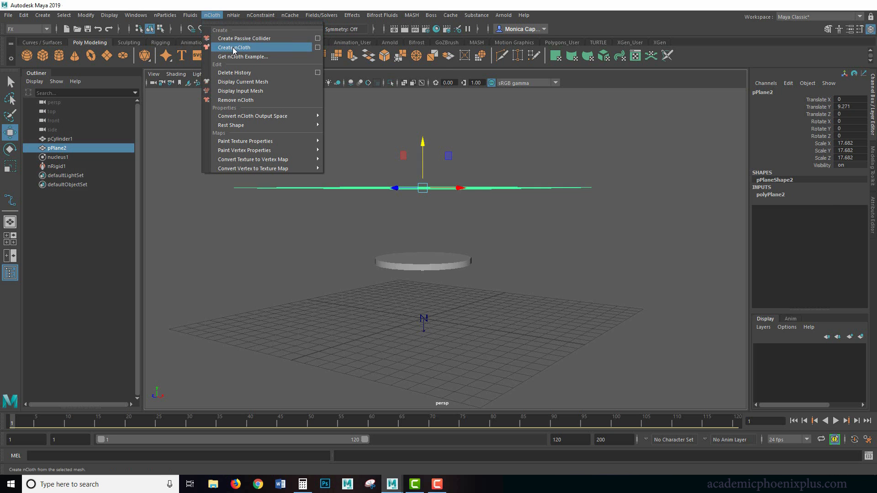
{"action": "left_click", "coordinate": [234, 47]}
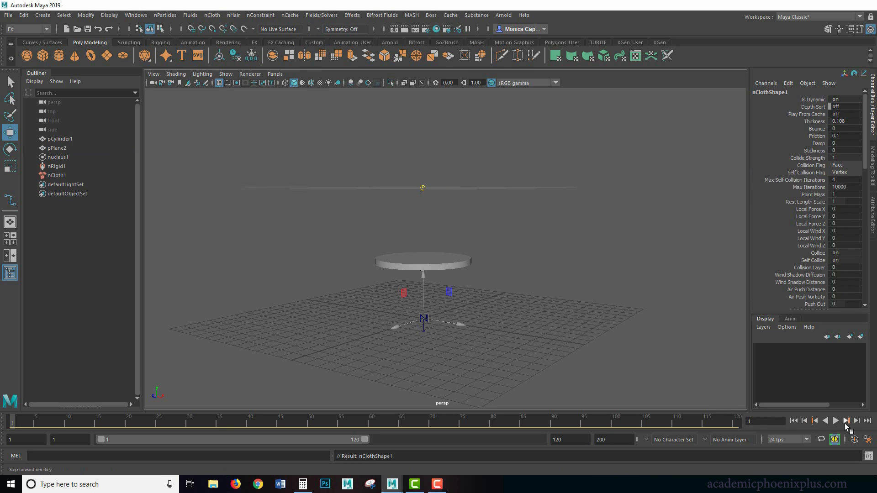
{"action": "left_click", "coordinate": [834, 420]}
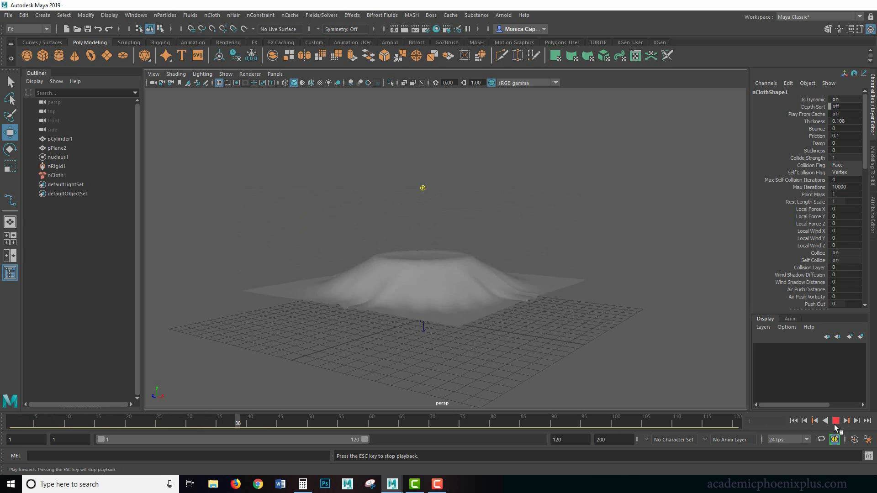
{"action": "left_click", "coordinate": [834, 420]}
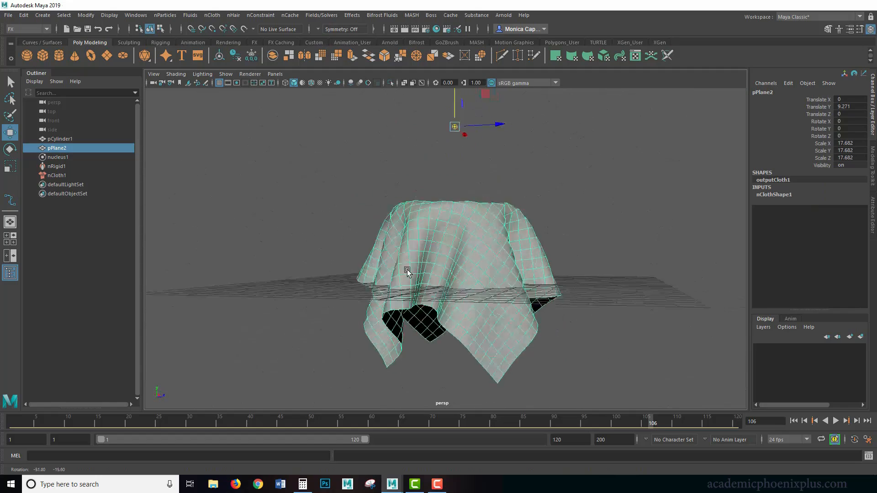
Rewind to frame 1 so the fine cloth hangs flat above the table
{"action": "left_click", "coordinate": [794, 421]}
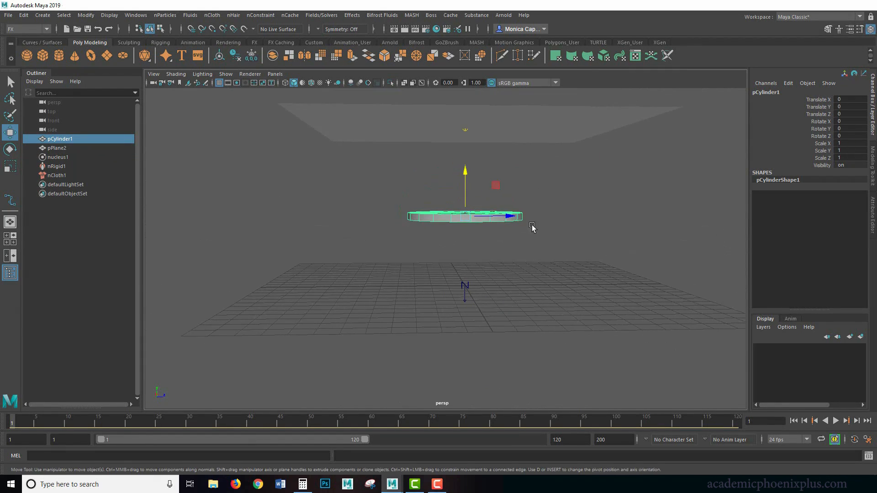
Keyframe the cylinder sliding along Z at several frames on the time slider
{"action": "left_click_drag", "start_coordinate": [512, 217], "coordinate": [492, 217]}
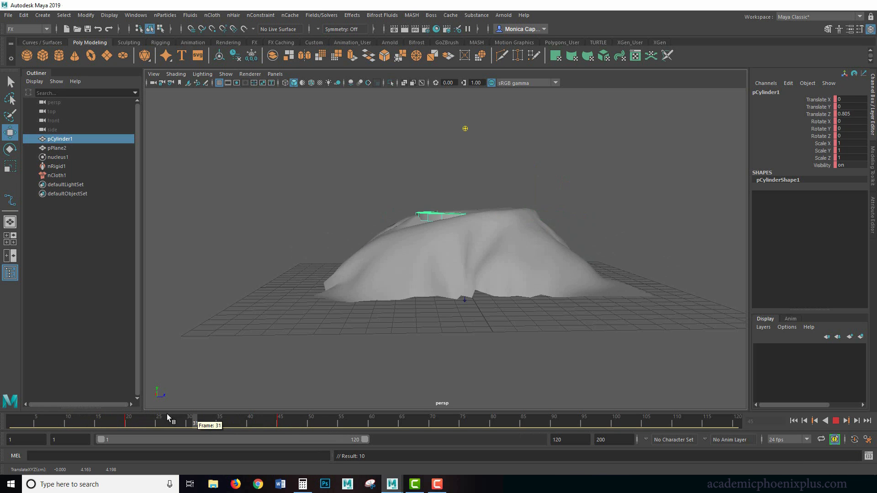
{"action": "left_click_drag", "start_coordinate": [168, 422], "coordinate": [183, 422]}
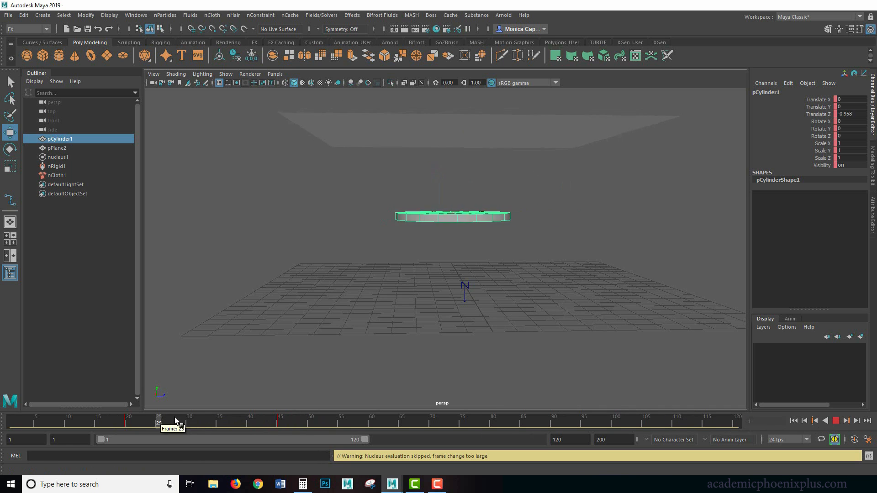
{"action": "left_click_drag", "start_coordinate": [177, 422], "coordinate": [135, 424]}
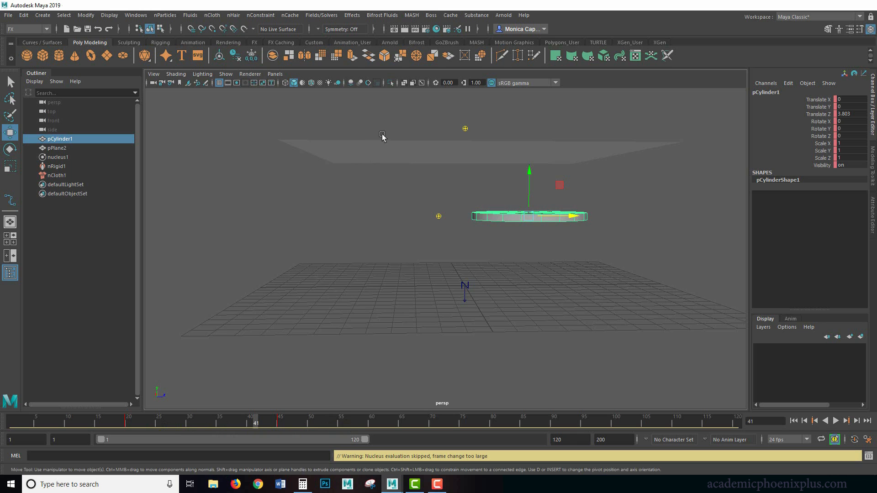
{"action": "mouse_move", "coordinate": [254, 421]}
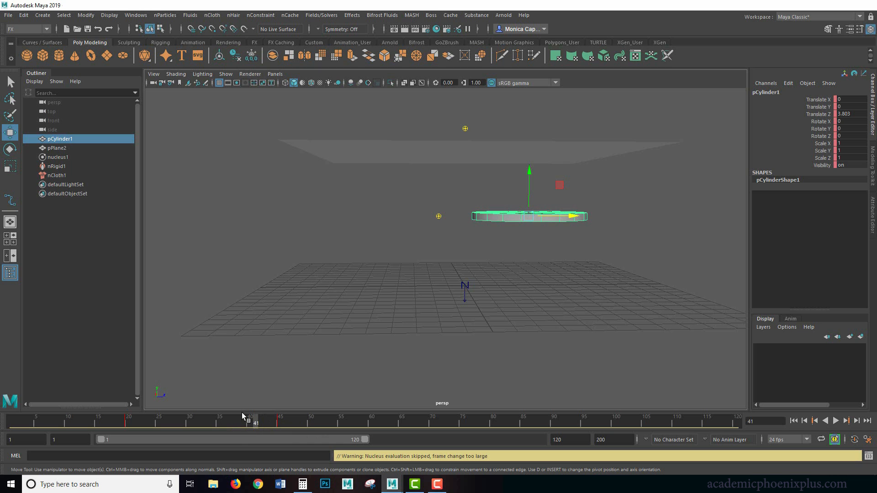
{"action": "left_click_drag", "start_coordinate": [243, 420], "coordinate": [375, 420]}
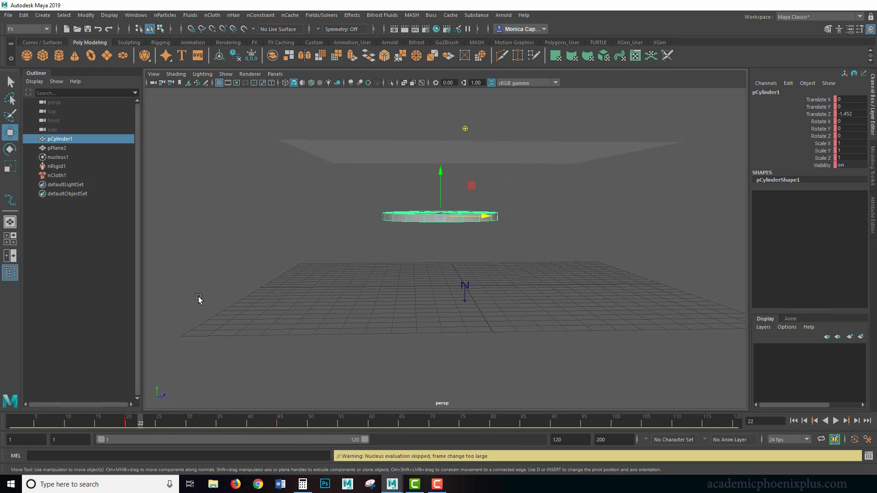
Rewind and play back the animated table with the cloth reacting
{"action": "left_click", "coordinate": [793, 420]}
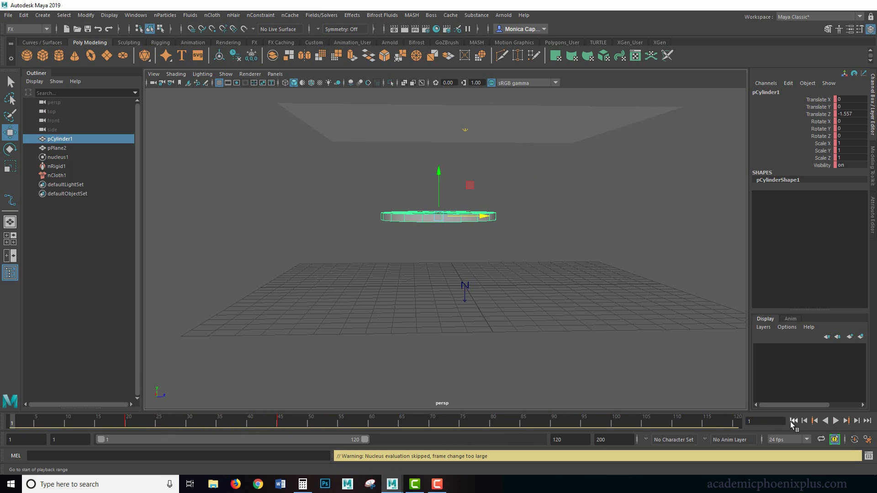
{"action": "left_click", "coordinate": [833, 420]}
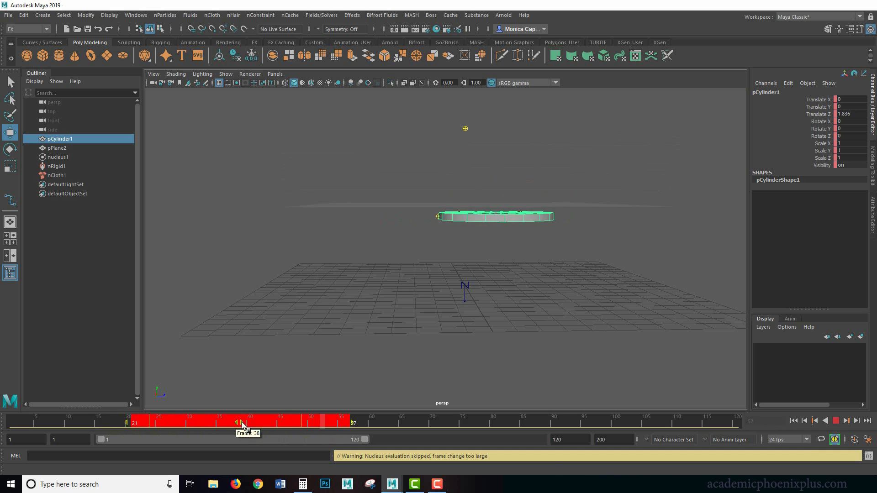
{"action": "left_click", "coordinate": [825, 421]}
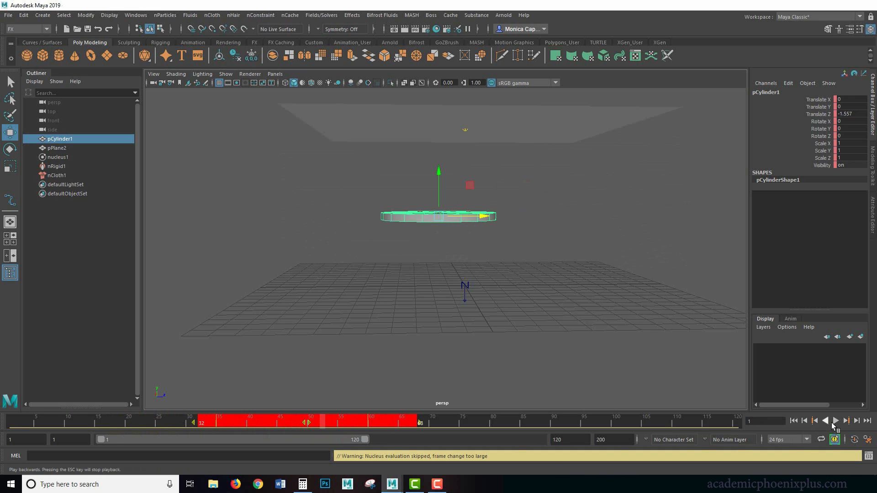
{"action": "left_click", "coordinate": [835, 421]}
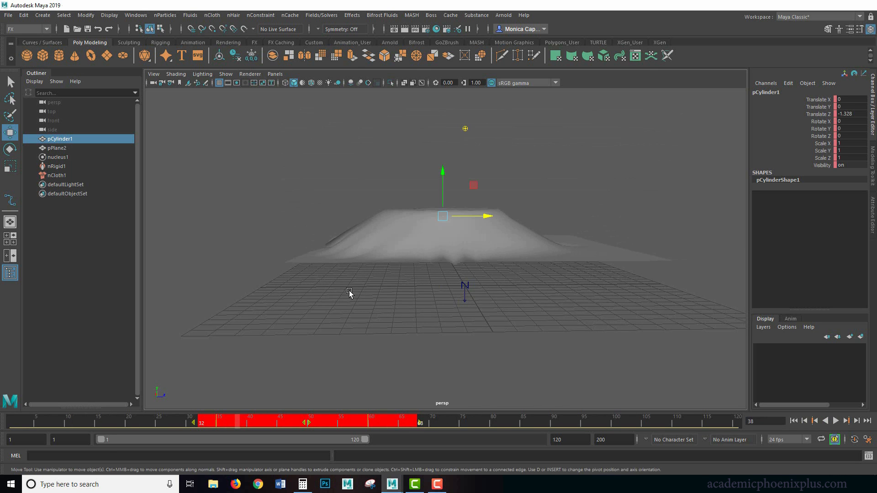
Extend playback to 300 frames, play, and orbit to watch the cloth slide off
{"action": "left_click", "coordinate": [569, 439]}
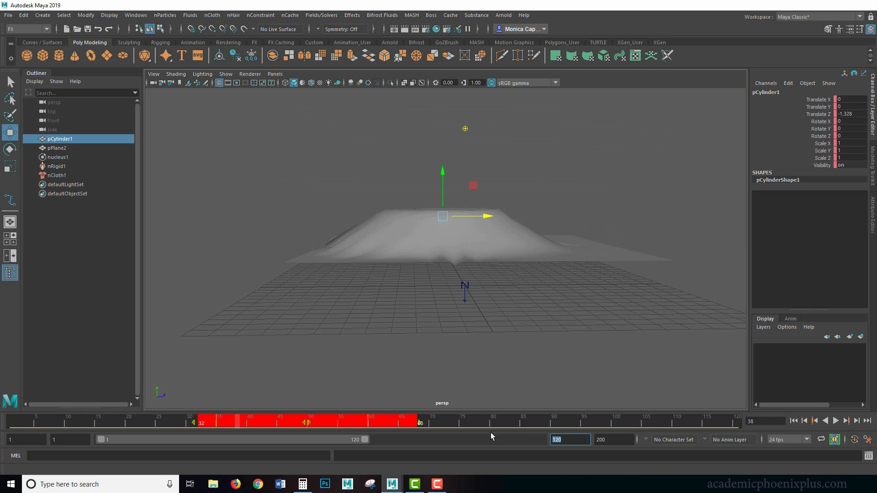
{"action": "left_click", "coordinate": [824, 420]}
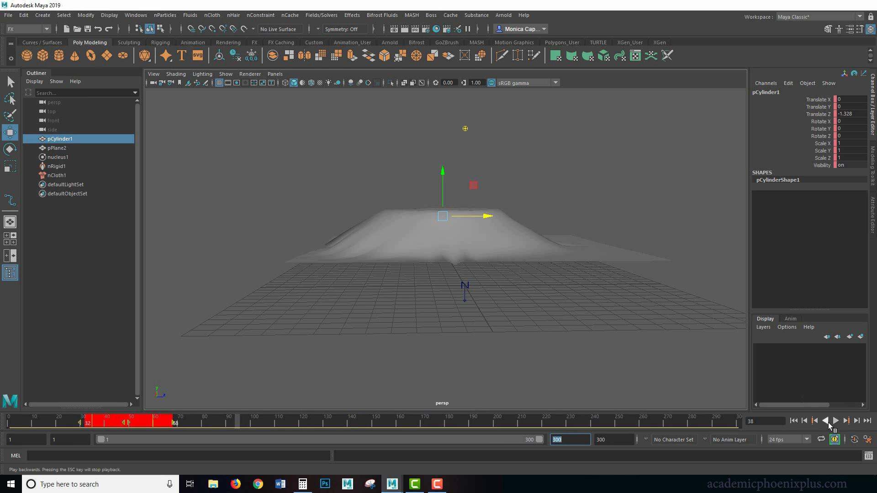
{"action": "left_click", "coordinate": [845, 420]}
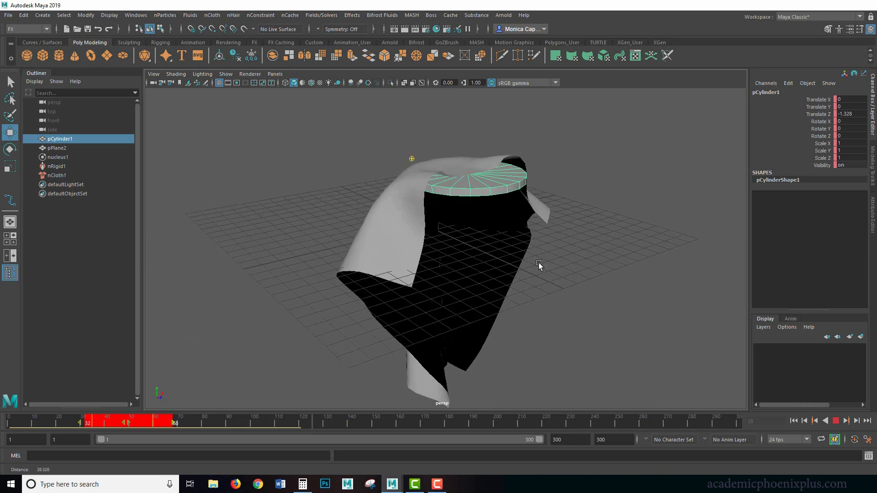
{"action": "left_click_drag", "start_coordinate": [539, 266], "coordinate": [565, 273]}
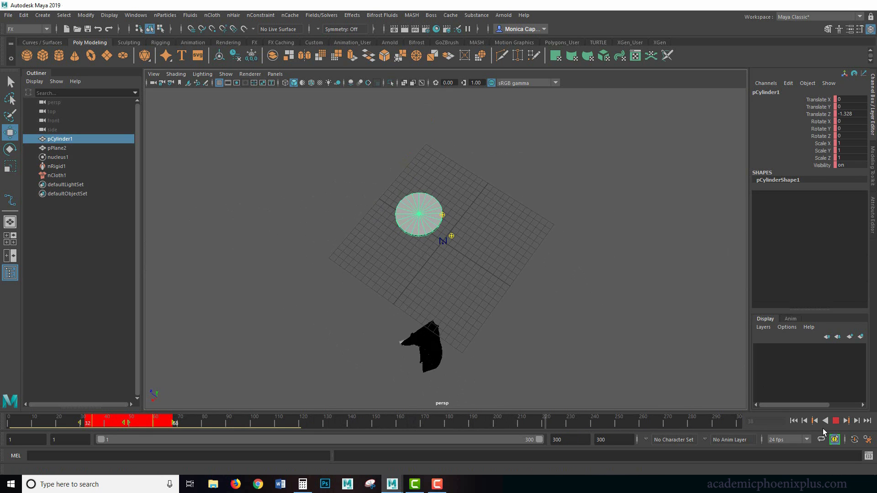
{"action": "left_click_drag", "start_coordinate": [441, 223], "coordinate": [498, 313]}
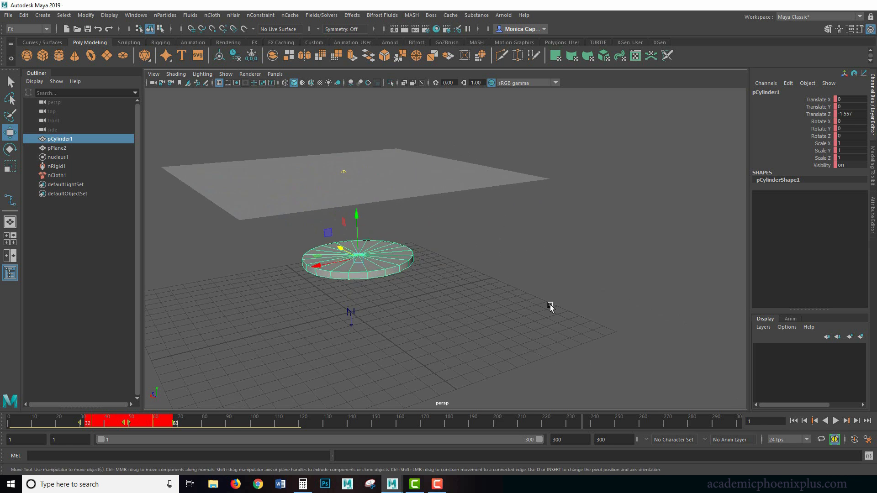
Clear the tabletop cylinder's movement keys, test playback, and bring up its rigid-body attributes
{"action": "right_click", "coordinate": [138, 423]}
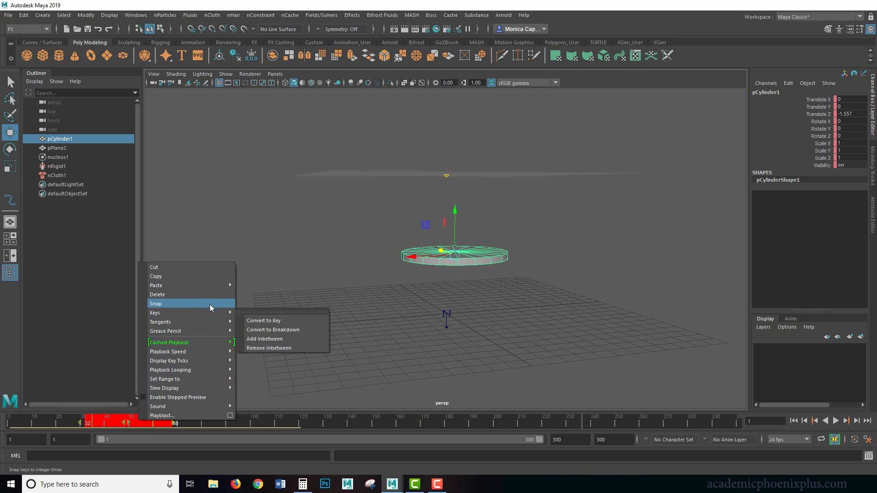
{"action": "mouse_move", "coordinate": [206, 303]}
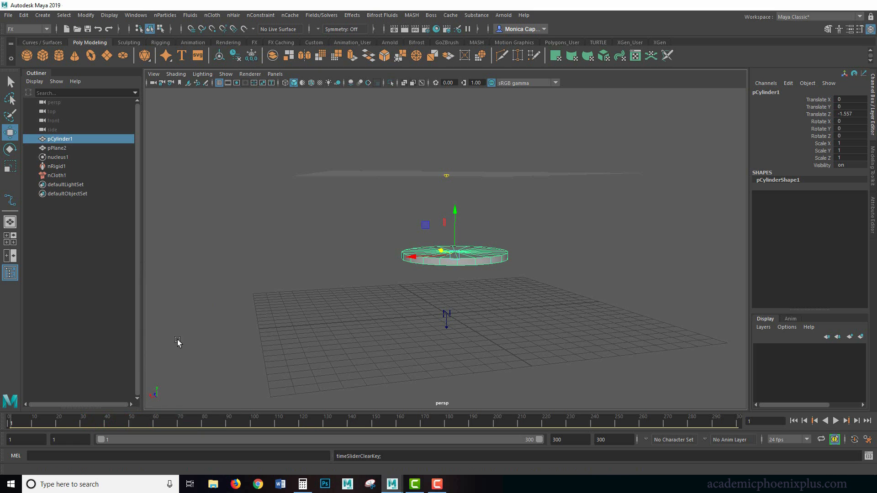
{"action": "left_click", "coordinate": [846, 421]}
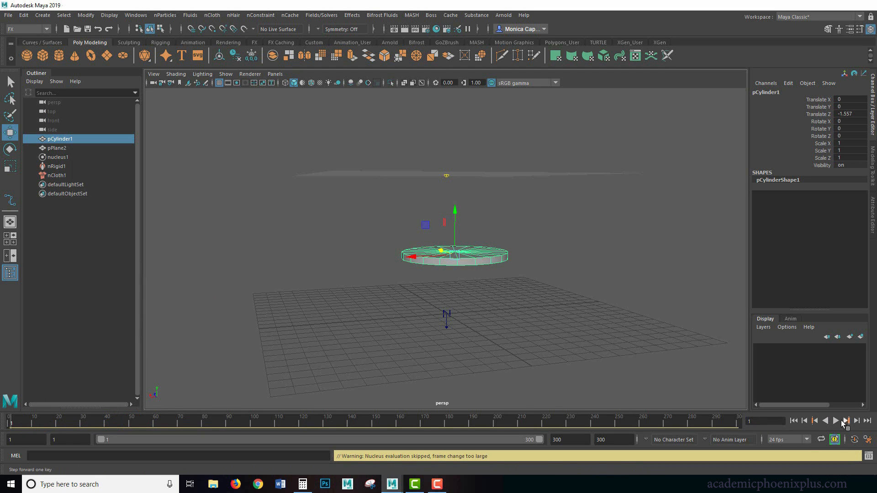
{"action": "left_click", "coordinate": [835, 421]}
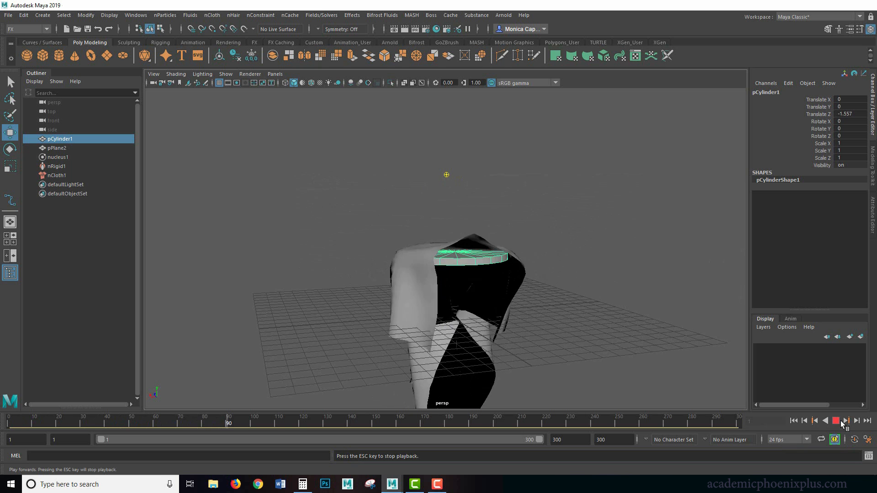
{"action": "left_click", "coordinate": [838, 420]}
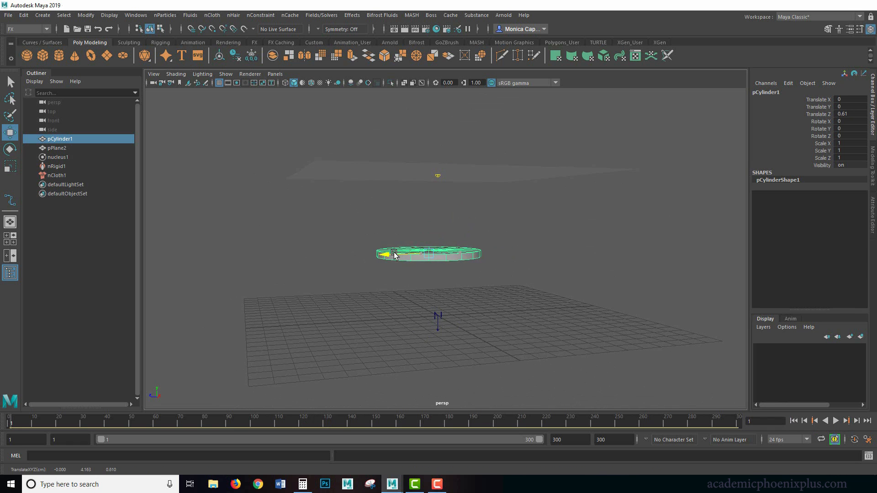
{"action": "key", "text": "w"}
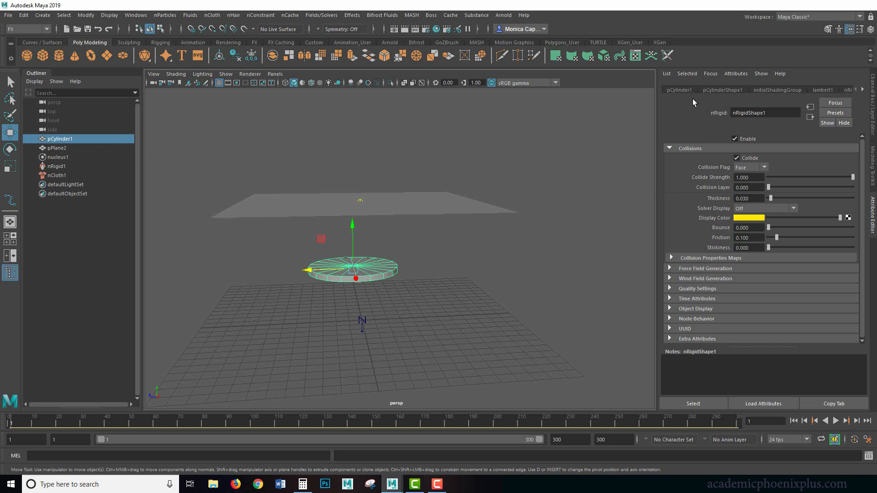
Set nRigidShape1's collision friction to 100, then select the tablecloth plane pPlane2
{"action": "left_click", "coordinate": [764, 113]}
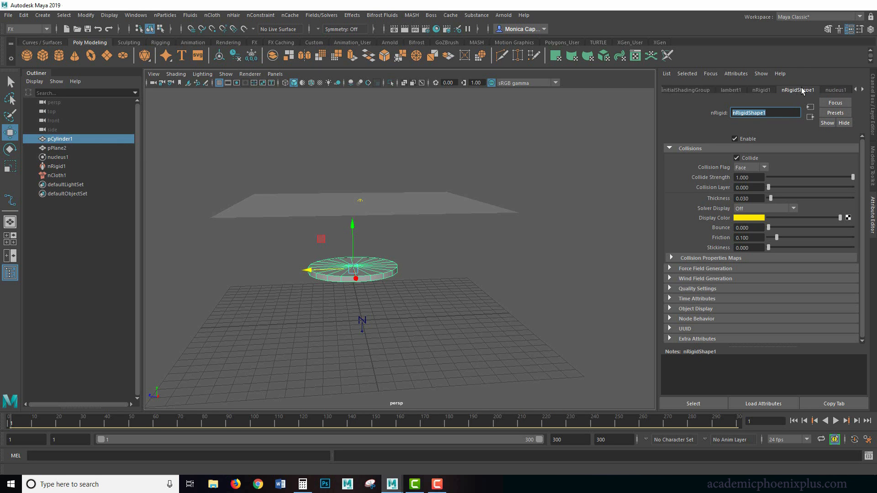
{"action": "mouse_move", "coordinate": [735, 168]}
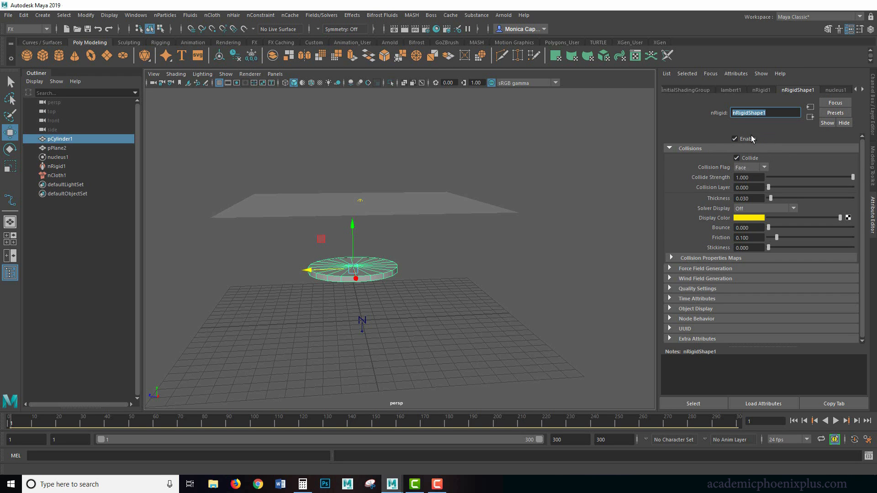
{"action": "mouse_move", "coordinate": [809, 228]}
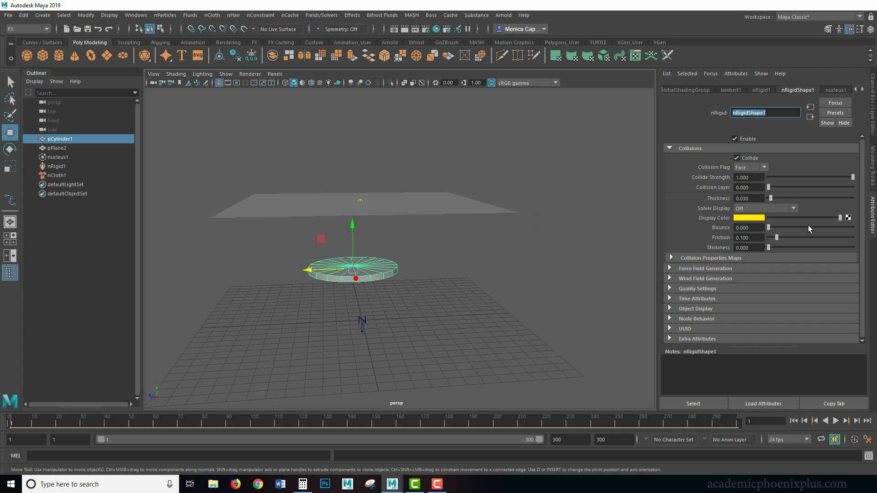
{"action": "mouse_move", "coordinate": [710, 189]}
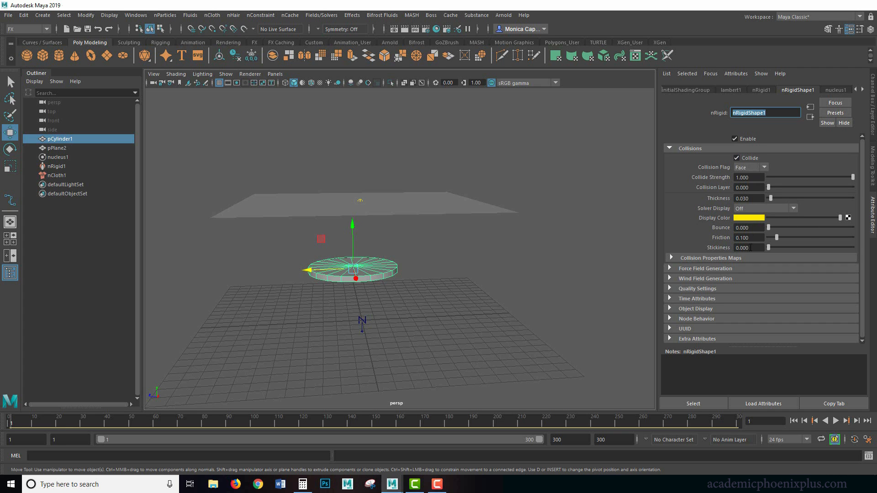
{"action": "left_click", "coordinate": [748, 237]}
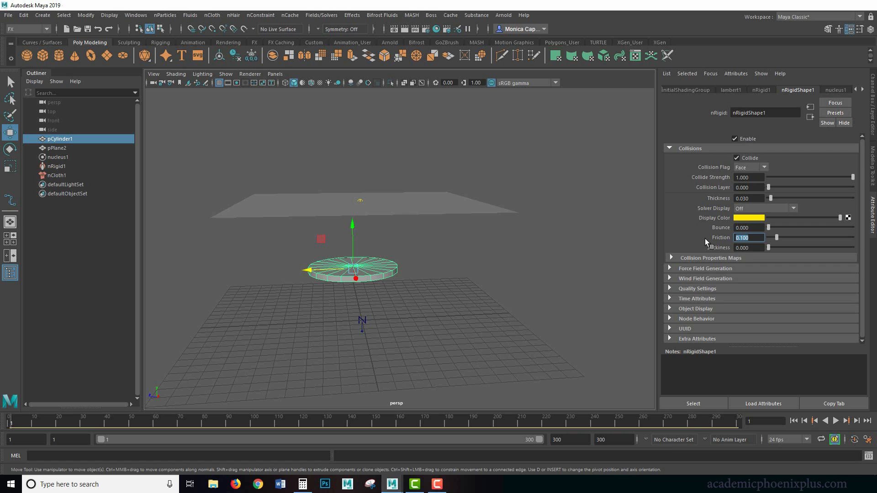
{"action": "type", "text": "100"}
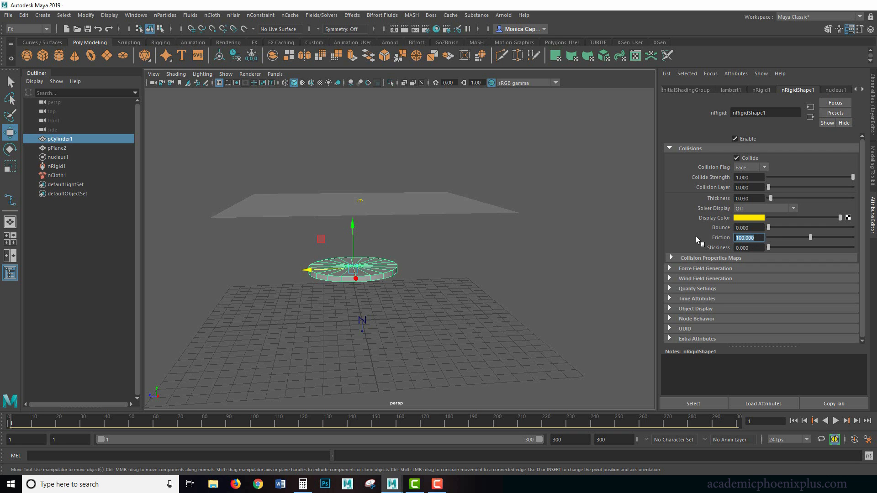
{"action": "mouse_move", "coordinate": [588, 218]}
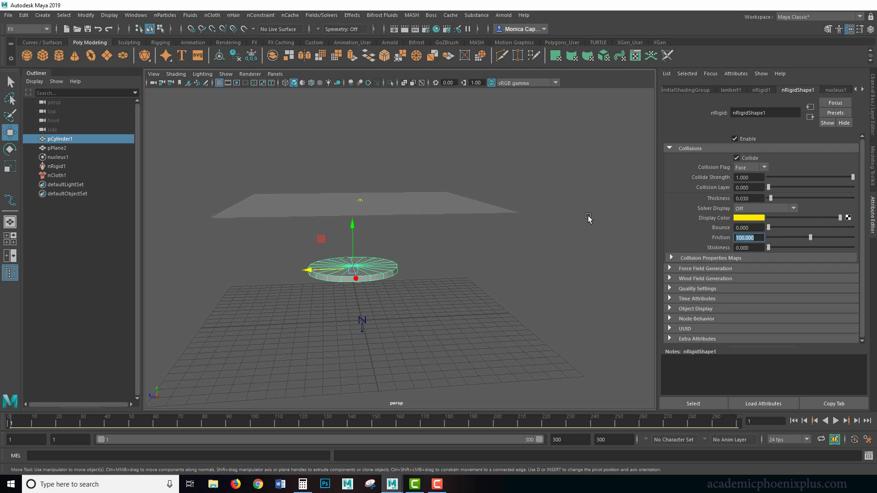
{"action": "mouse_move", "coordinate": [396, 205]}
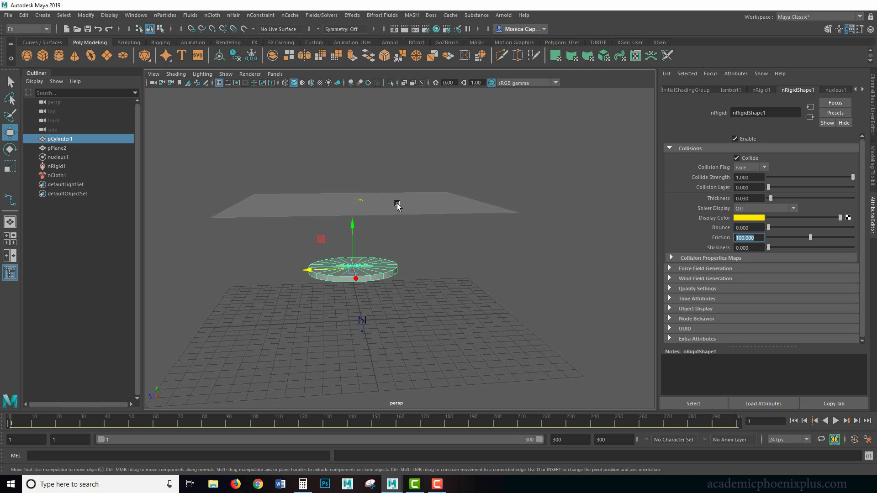
{"action": "left_click", "coordinate": [56, 147]}
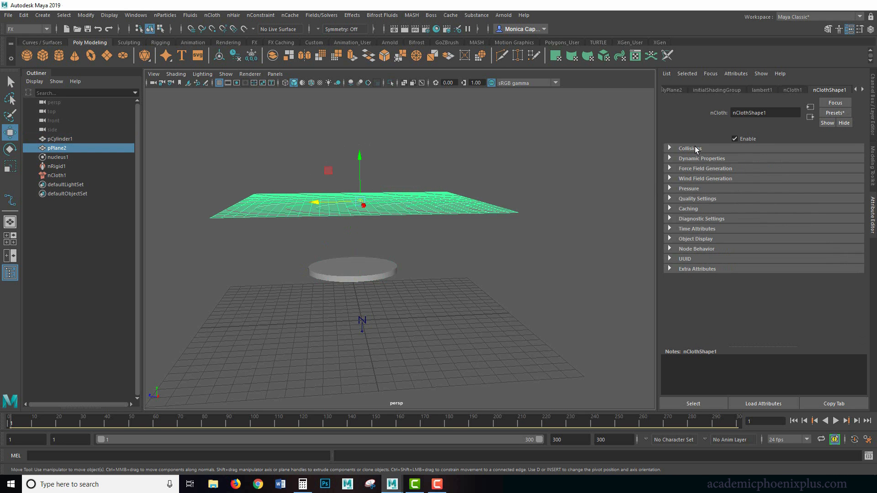
Show nClothShape1's collision settings and rewind the simulation to the first frame
{"action": "left_click", "coordinate": [689, 148]}
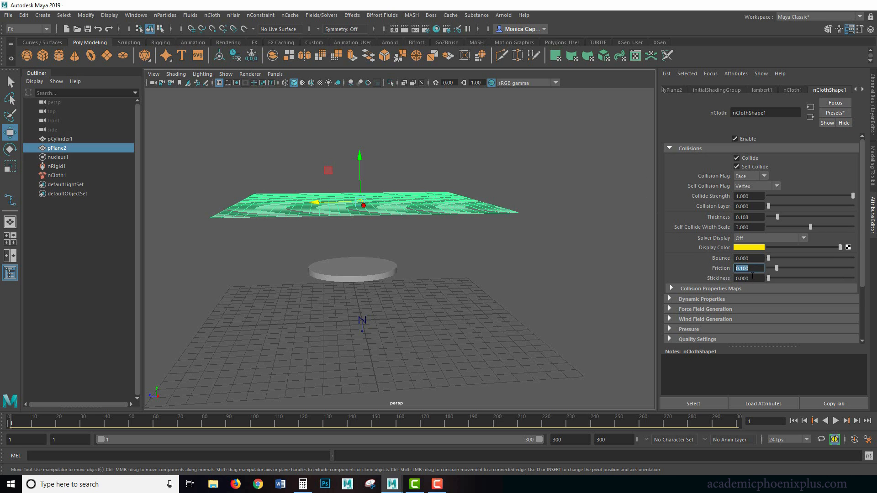
{"action": "mouse_move", "coordinate": [750, 245]}
{"action": "type", "text": "100.000"}
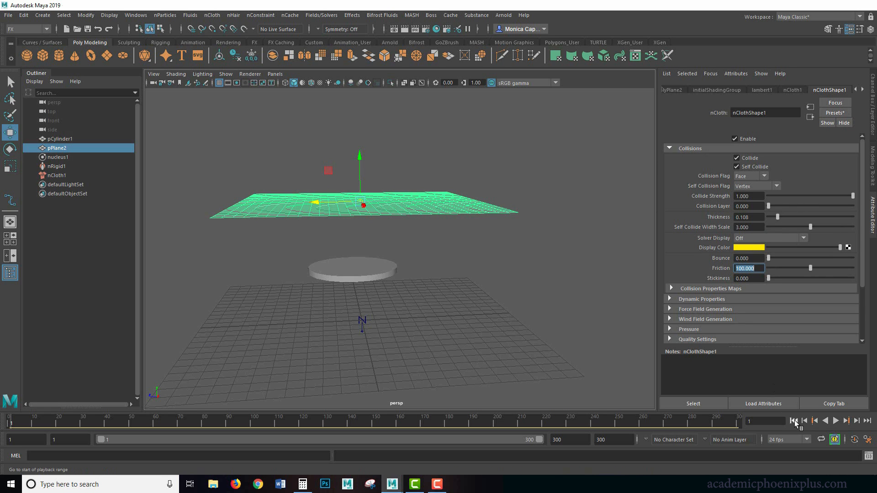
{"action": "left_click", "coordinate": [846, 420]}
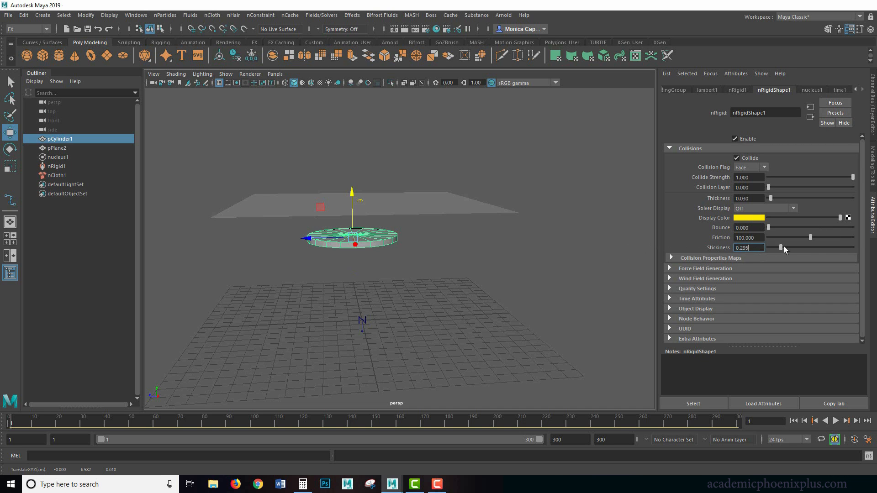
Raise the tabletop's stickiness, then play the cloth simulation and orbit to look under it
{"action": "left_click_drag", "start_coordinate": [780, 248], "coordinate": [852, 248]}
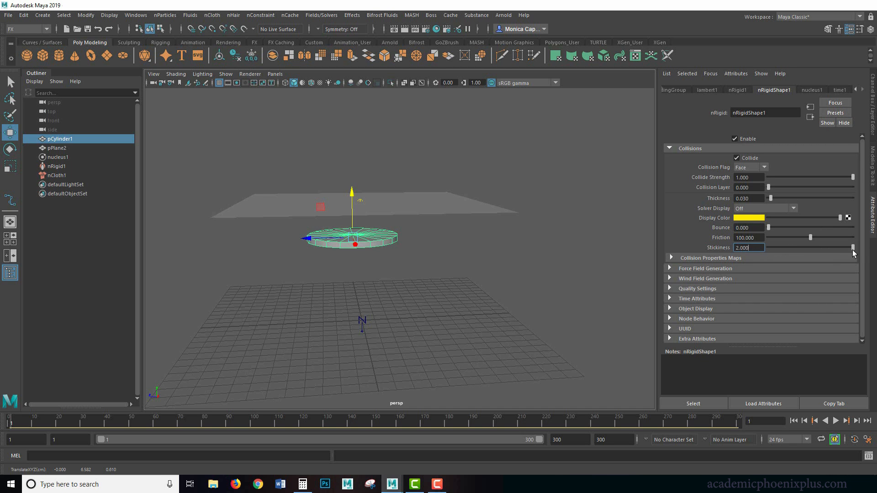
{"action": "left_click", "coordinate": [57, 147]}
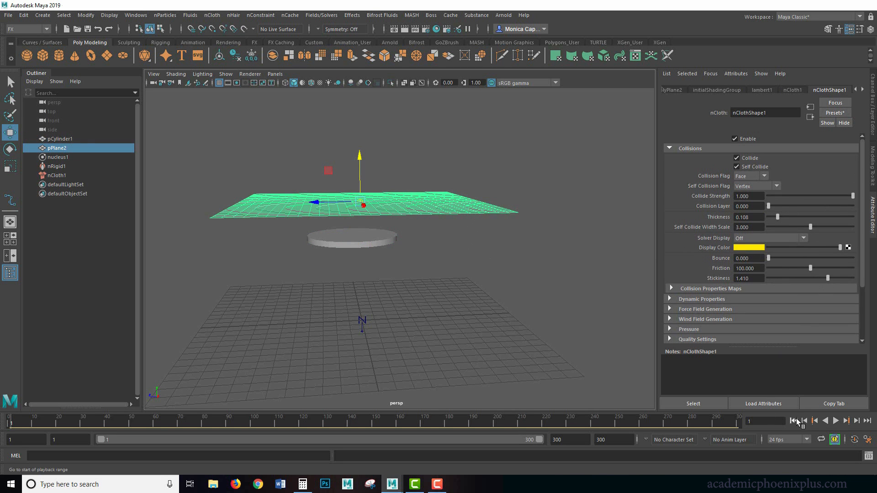
{"action": "left_click", "coordinate": [847, 420]}
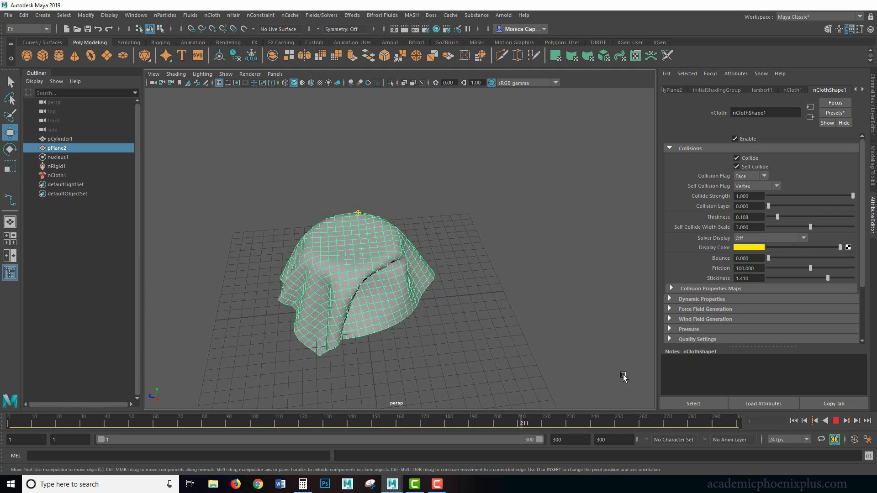
{"action": "left_click", "coordinate": [835, 420]}
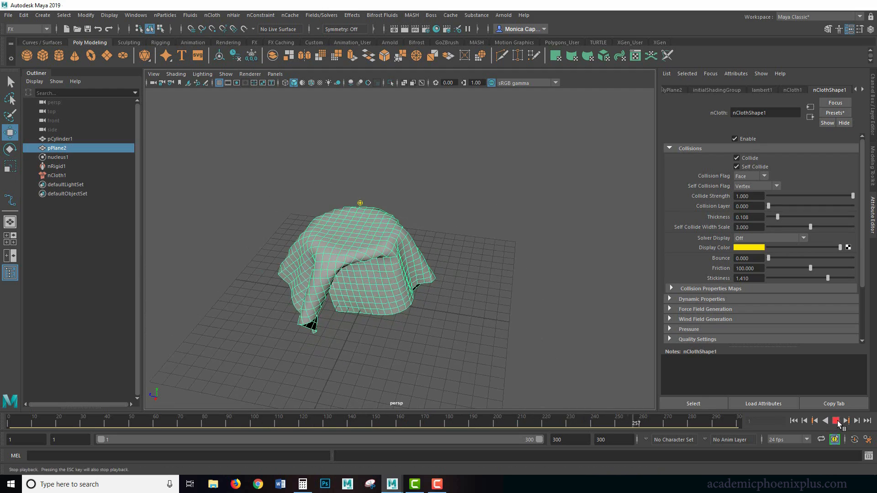
{"action": "left_click", "coordinate": [837, 421]}
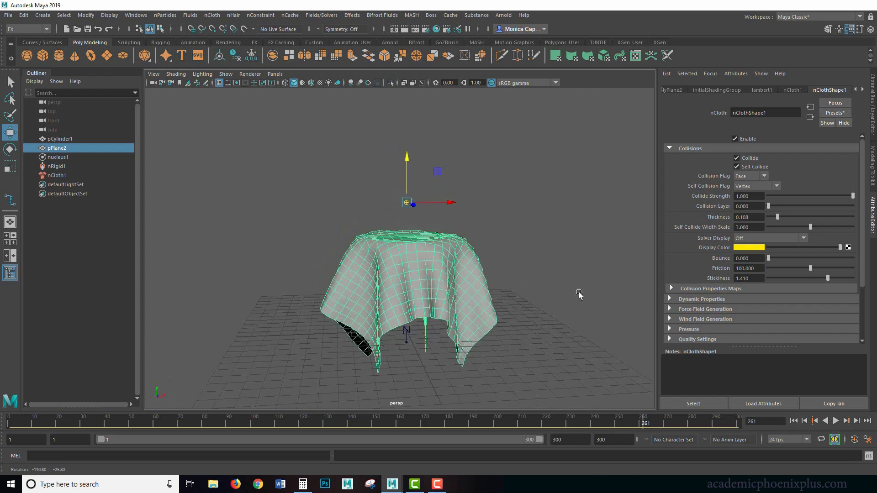
{"action": "left_click_drag", "start_coordinate": [578, 296], "coordinate": [416, 273]}
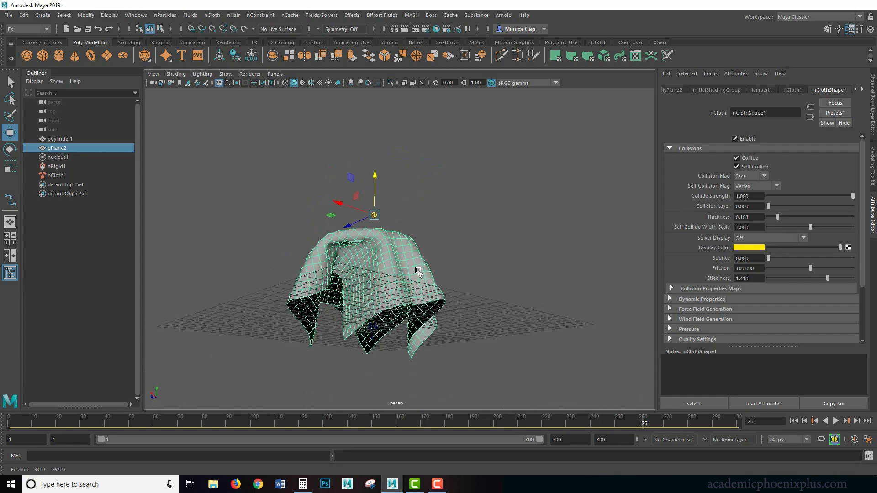
Rewind to frame 1, select the tabletop cylinder, and replay the simulation to inspect the drape
{"action": "left_click", "coordinate": [793, 420]}
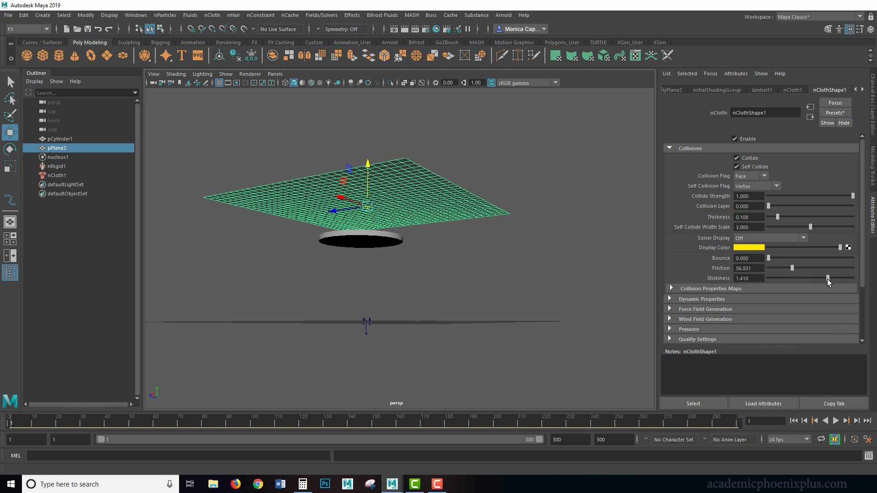
{"action": "left_click", "coordinate": [59, 138]}
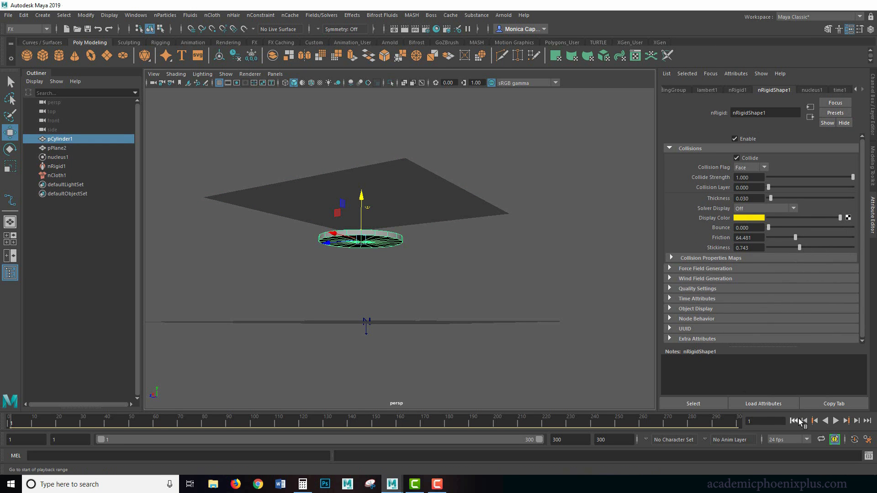
{"action": "left_click", "coordinate": [835, 421]}
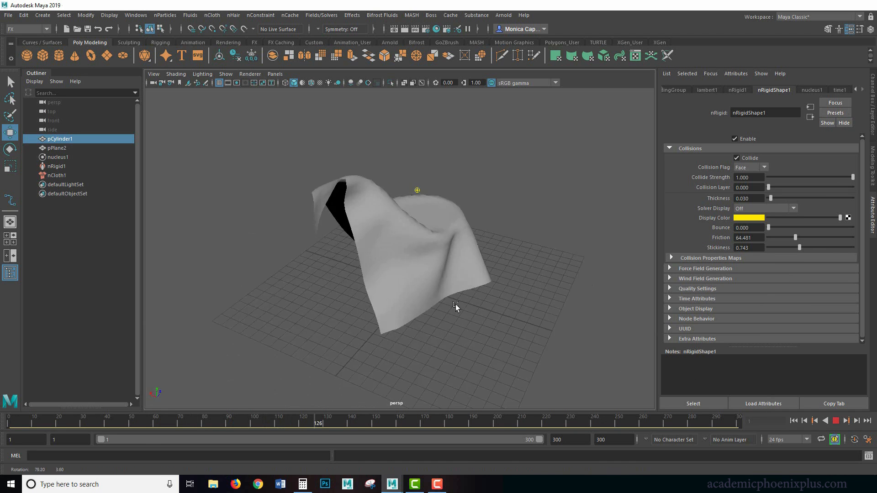
{"action": "left_click_drag", "start_coordinate": [456, 308], "coordinate": [219, 293]}
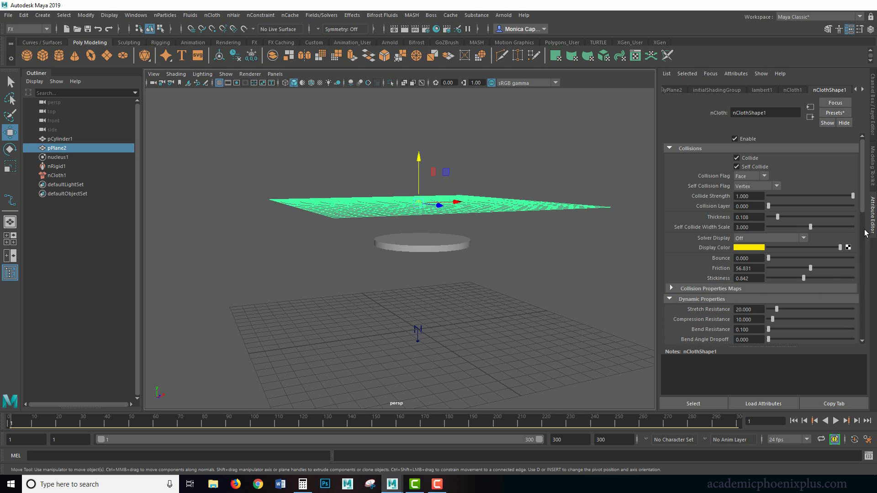
Scroll through nClothShape1's Dynamic Properties: stretch resistance, bend resistance, mass, lift and drag
{"action": "scroll", "scroll_direction": "down", "scroll_amount": 3}
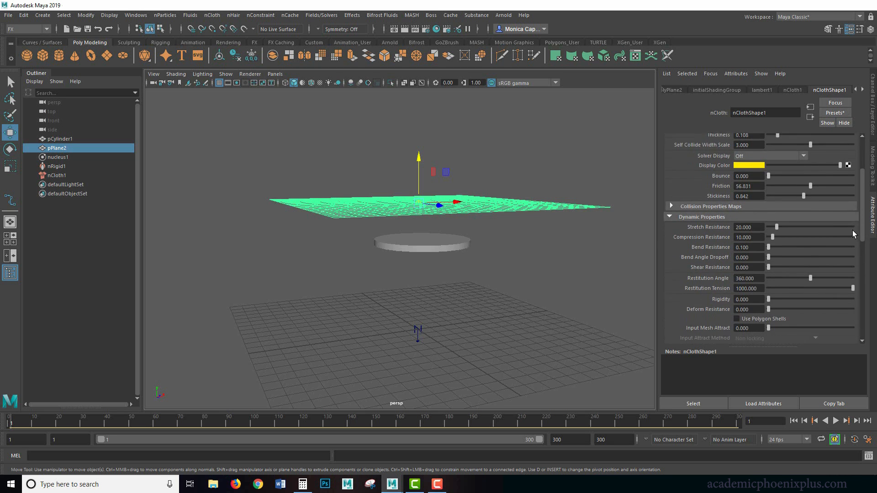
{"action": "scroll", "scroll_direction": "down", "scroll_amount": 3}
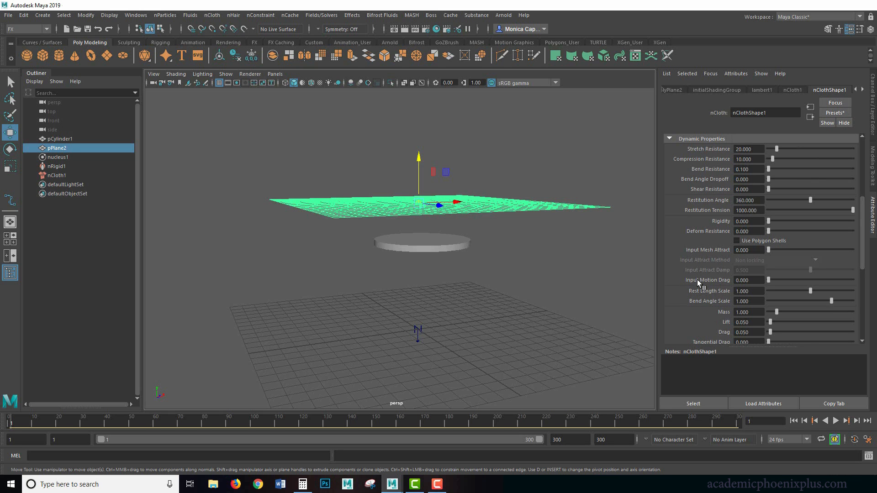
{"action": "mouse_move", "coordinate": [699, 283]}
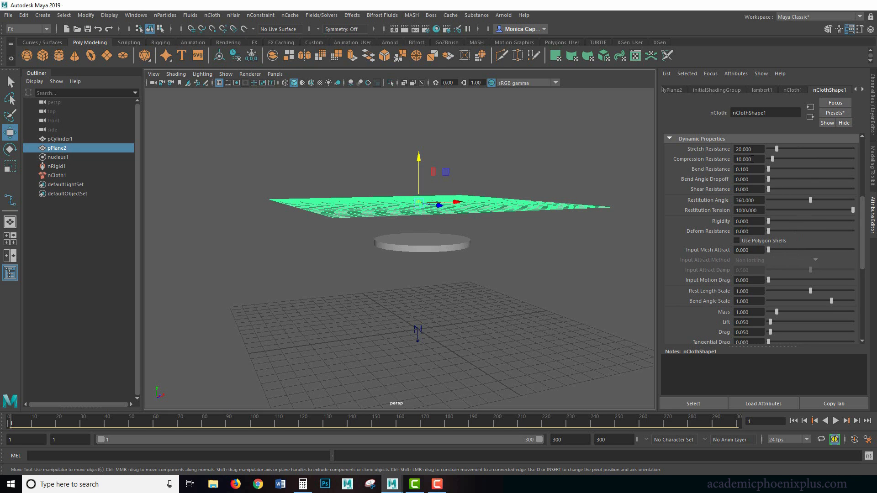
{"action": "mouse_move", "coordinate": [726, 286]}
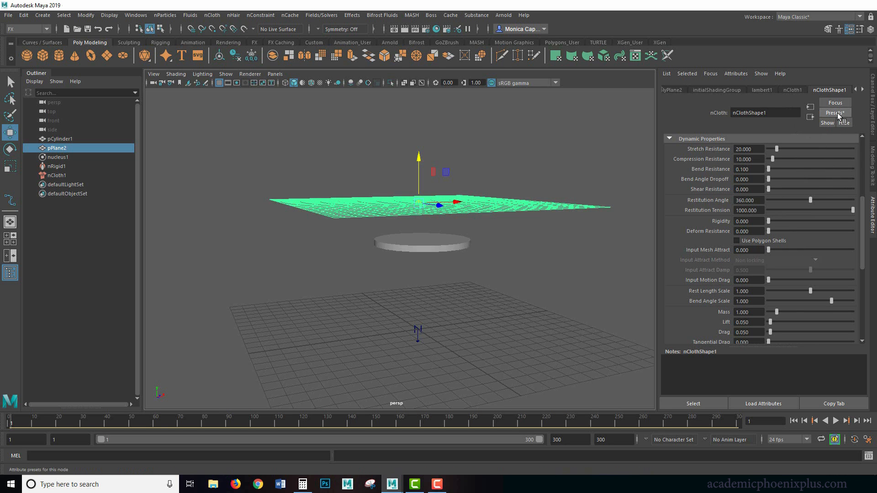
Apply the burlap nCloth preset and play the simulation from frame 1 to preview it
{"action": "left_click", "coordinate": [834, 112]}
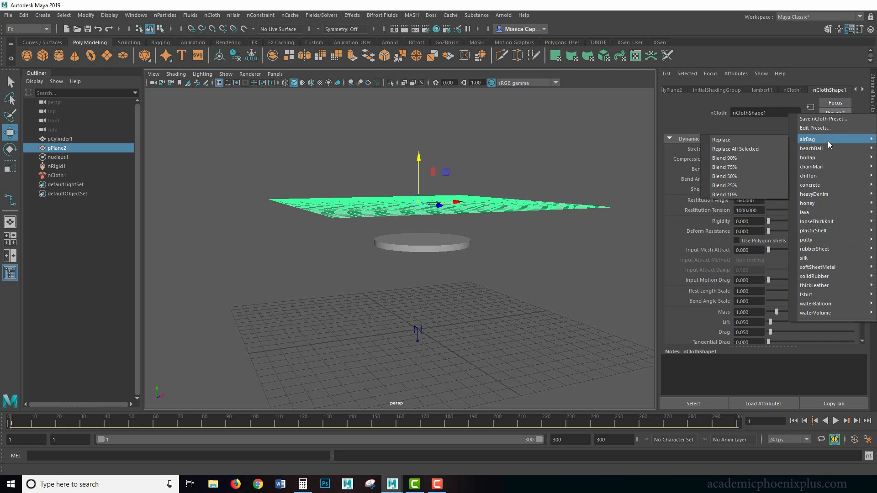
{"action": "mouse_move", "coordinate": [833, 148]}
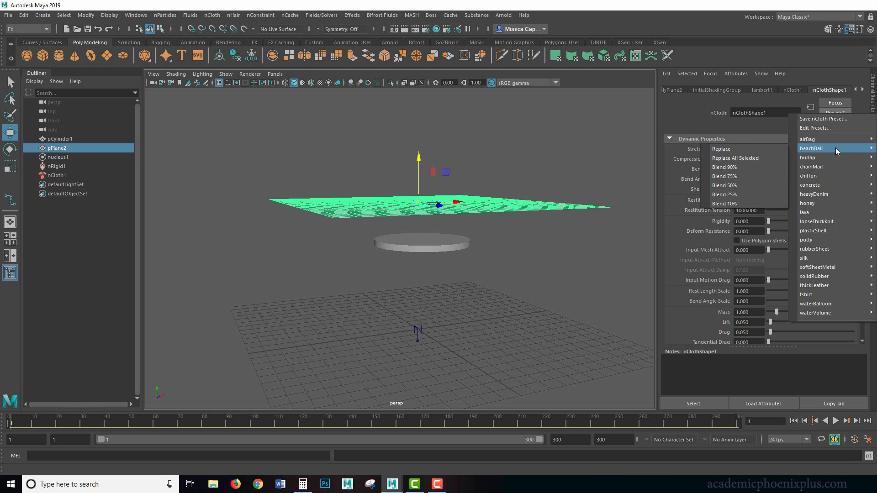
{"action": "mouse_move", "coordinate": [816, 158]}
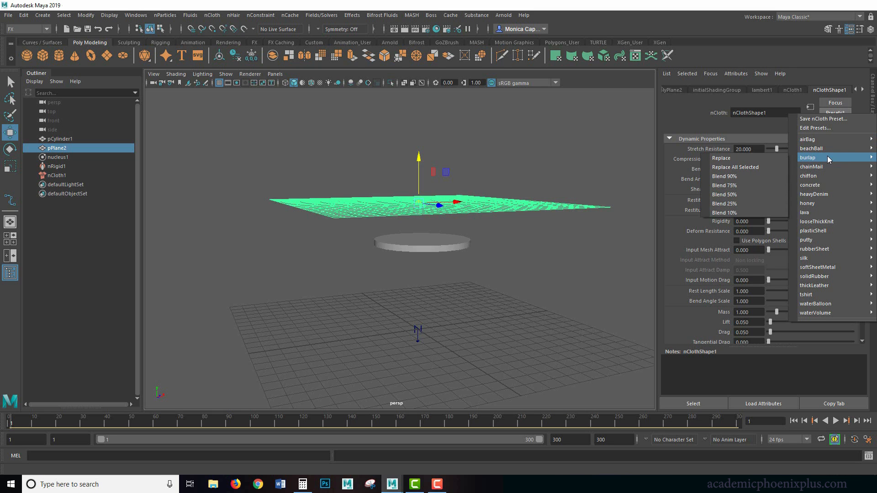
{"action": "mouse_move", "coordinate": [741, 159]}
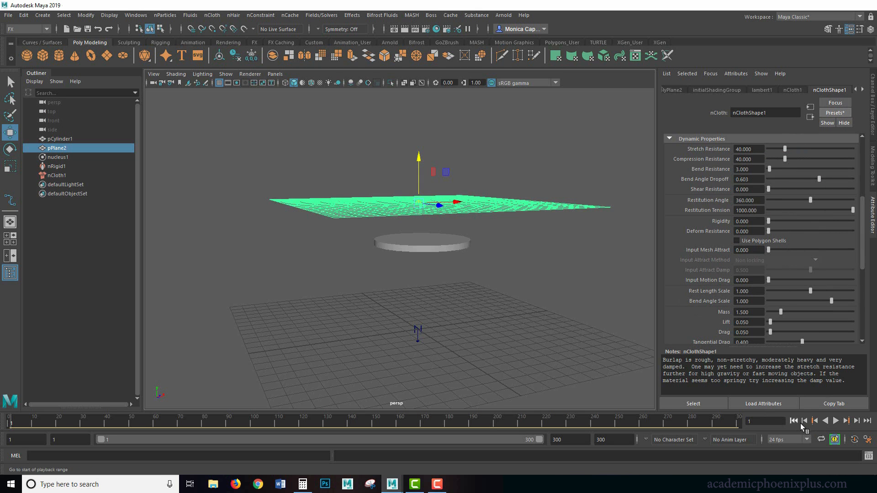
{"action": "left_click", "coordinate": [836, 420]}
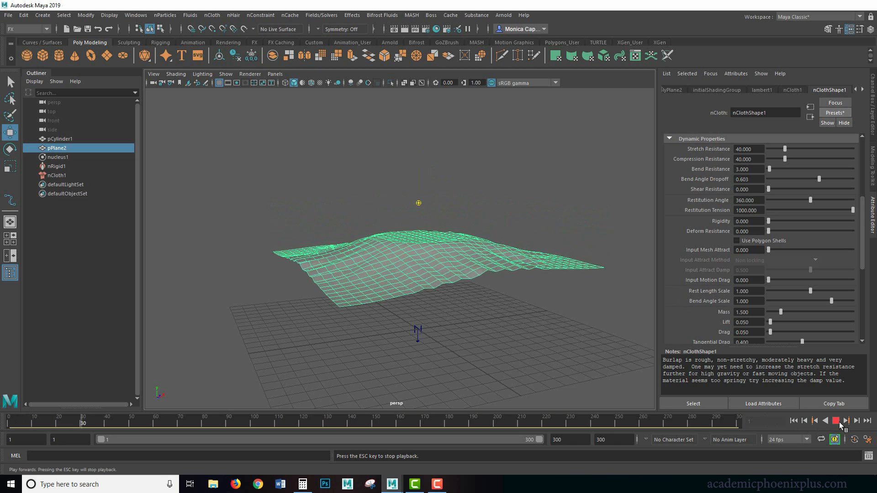
{"action": "left_click", "coordinate": [846, 421]}
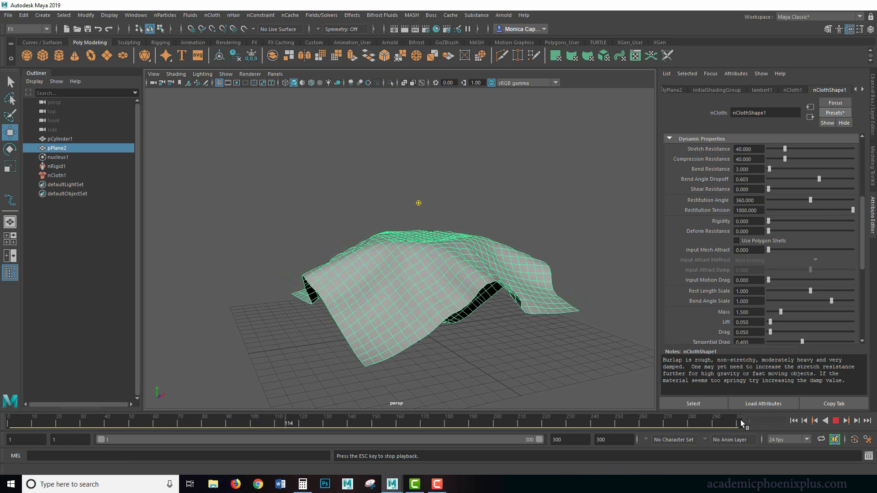
{"action": "left_click", "coordinate": [835, 420]}
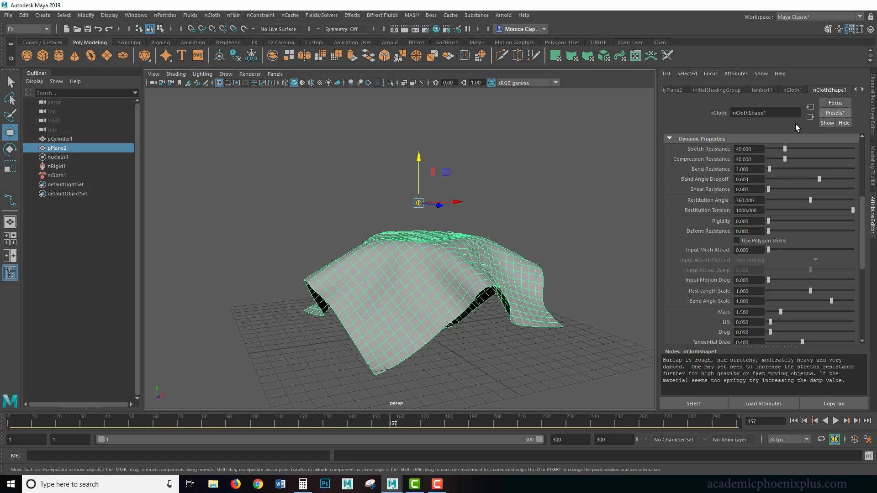
Replace the cloth settings with the airBag preset and replay the simulation
{"action": "left_click", "coordinate": [833, 113]}
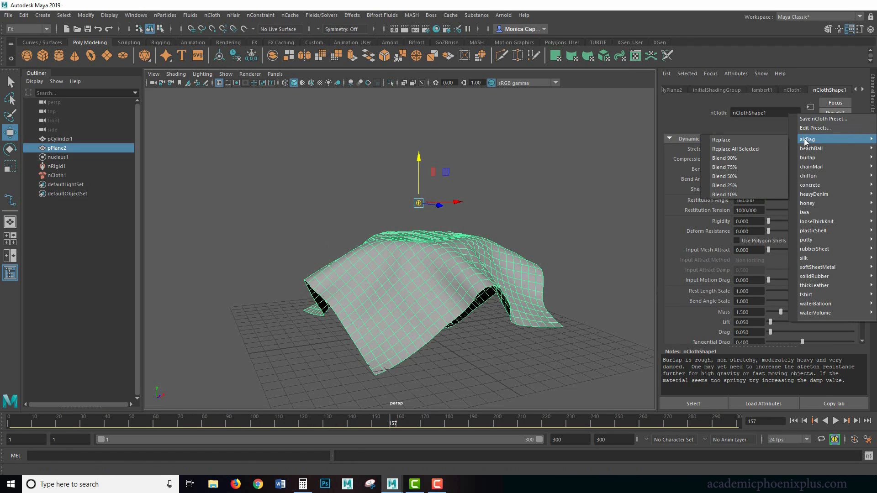
{"action": "left_click", "coordinate": [807, 139]}
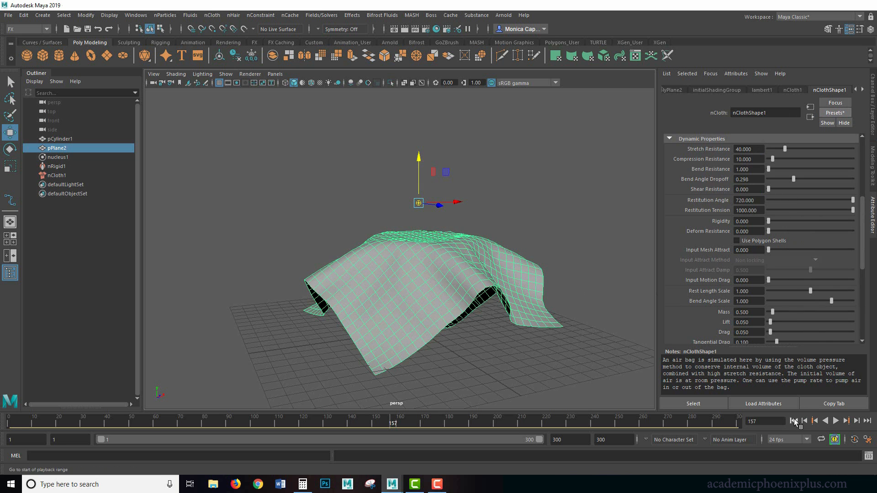
{"action": "left_click", "coordinate": [835, 421]}
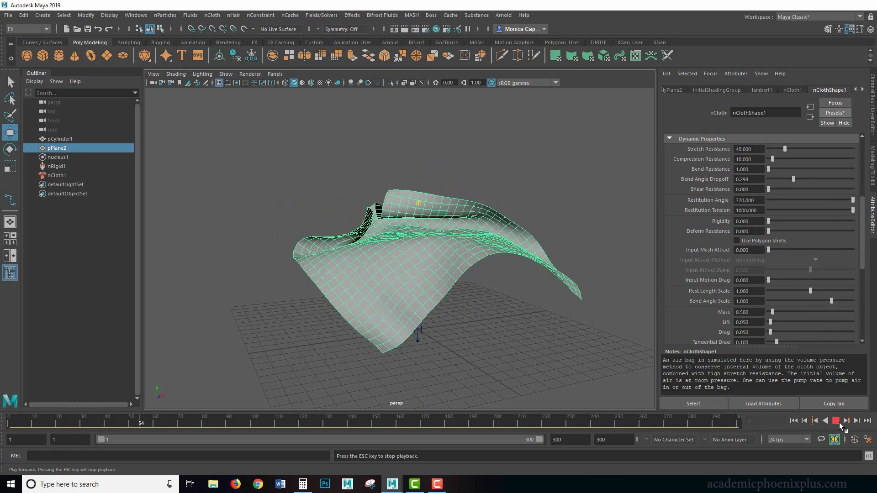
{"action": "left_click", "coordinate": [835, 420]}
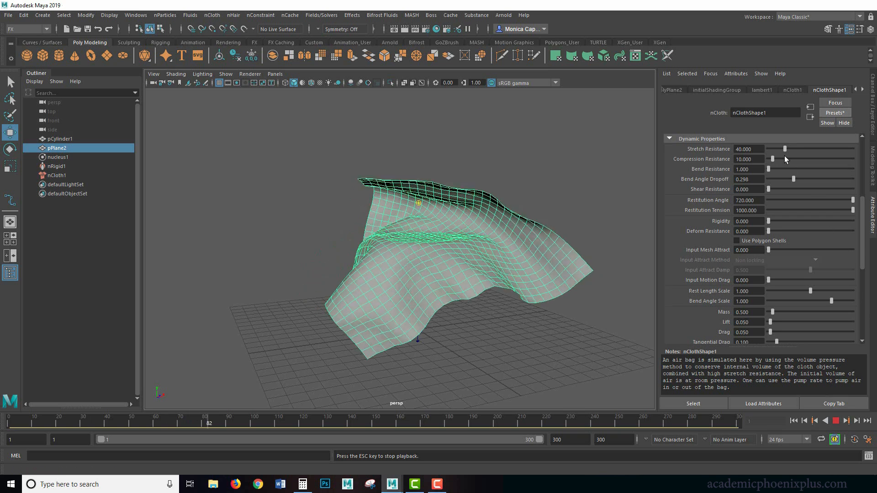
{"action": "left_click", "coordinate": [856, 421]}
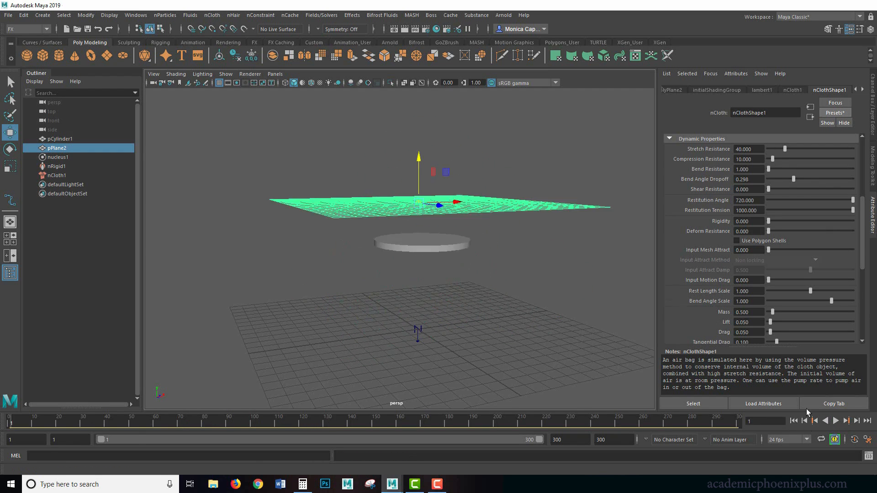
Preview the chainMail and honey presets on the tablecloth, playing the simulation for each
{"action": "left_click", "coordinate": [834, 113]}
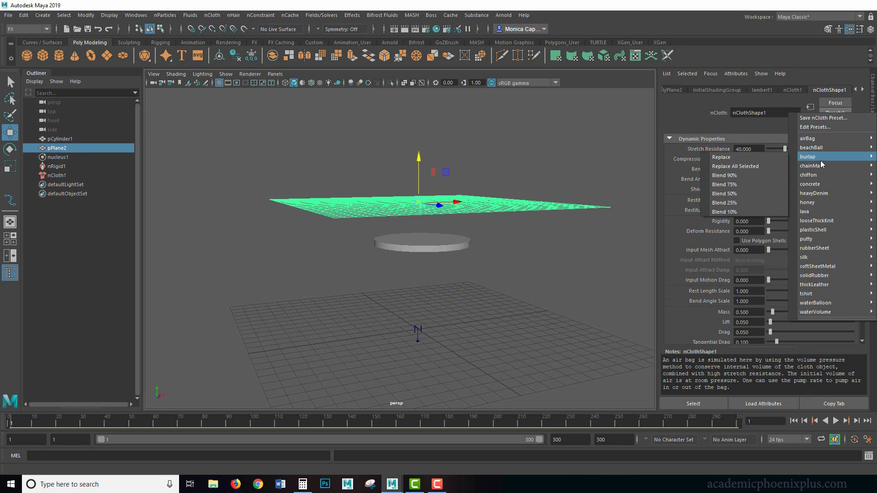
{"action": "left_click", "coordinate": [813, 166]}
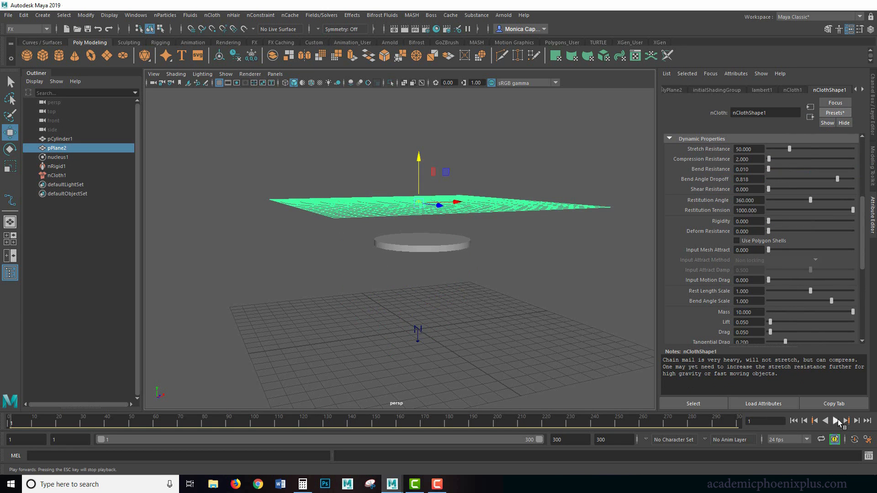
{"action": "left_click", "coordinate": [836, 420]}
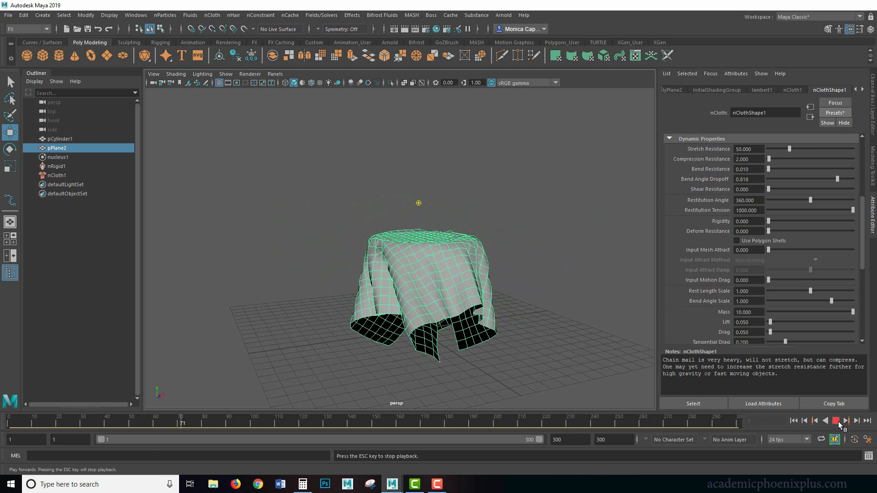
{"action": "left_click", "coordinate": [834, 112]}
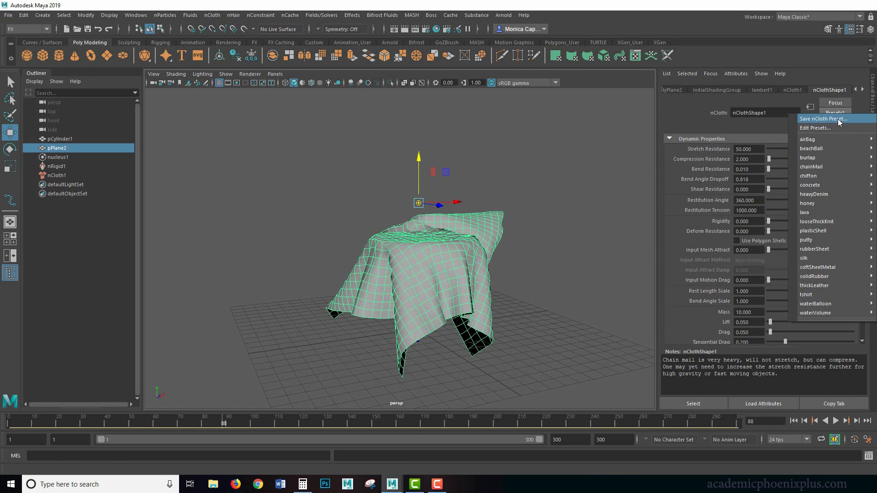
{"action": "mouse_move", "coordinate": [814, 184]}
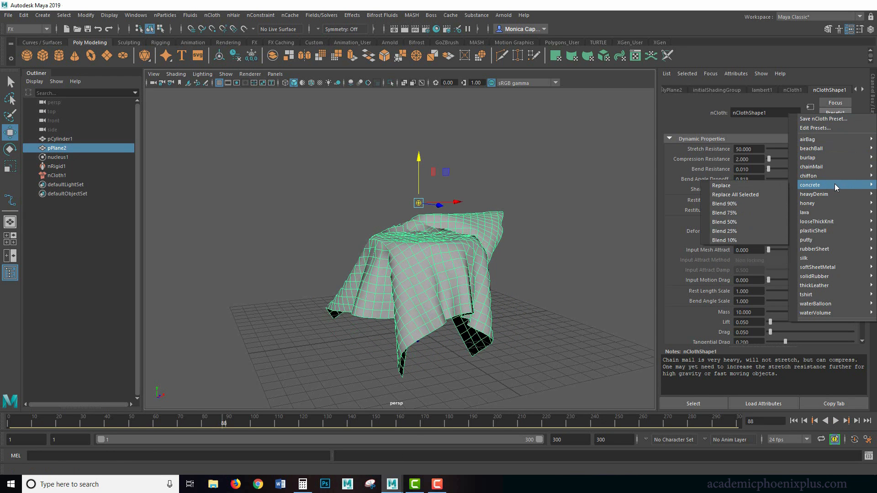
{"action": "mouse_move", "coordinate": [816, 203]}
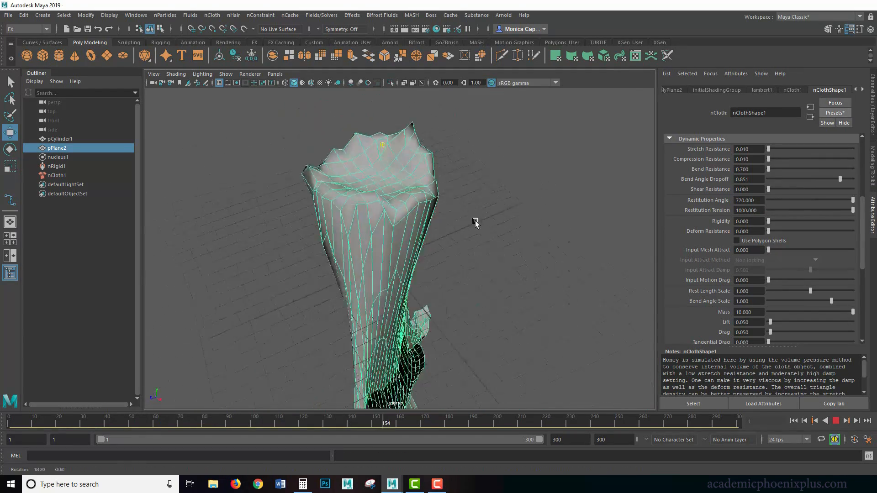
{"action": "left_click", "coordinate": [793, 421]}
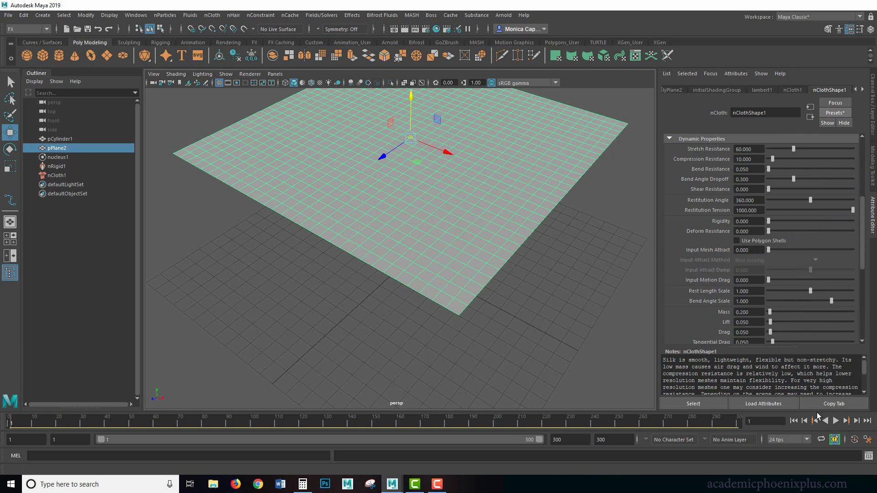
Play the silk simulation to about frame 292, stopping once the cloth settles
{"action": "left_click", "coordinate": [841, 420]}
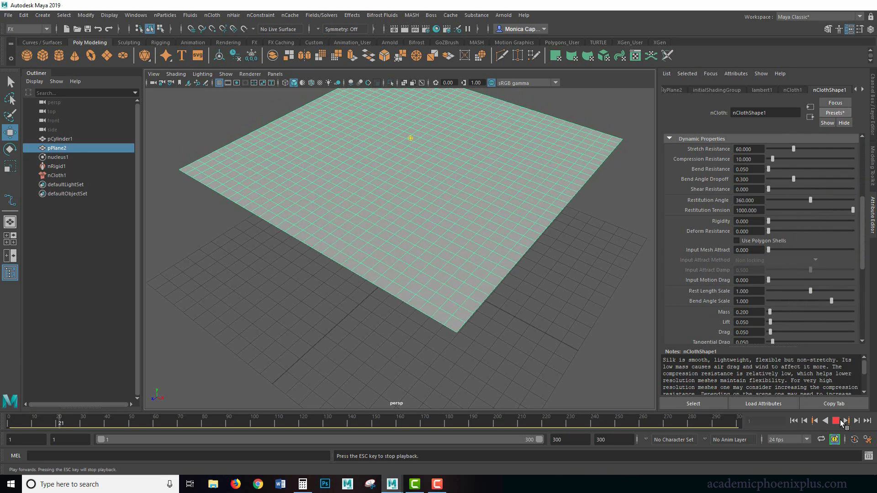
{"action": "left_click", "coordinate": [845, 420]}
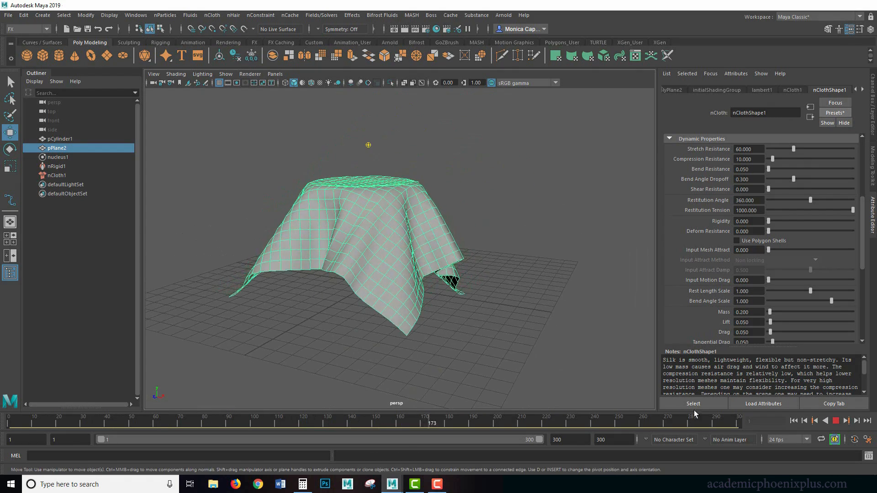
{"action": "left_click", "coordinate": [844, 421]}
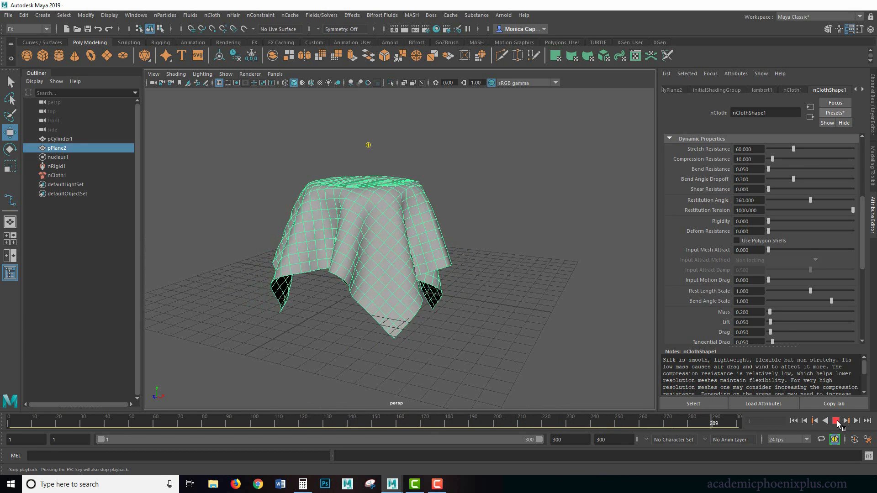
{"action": "left_click", "coordinate": [836, 421]}
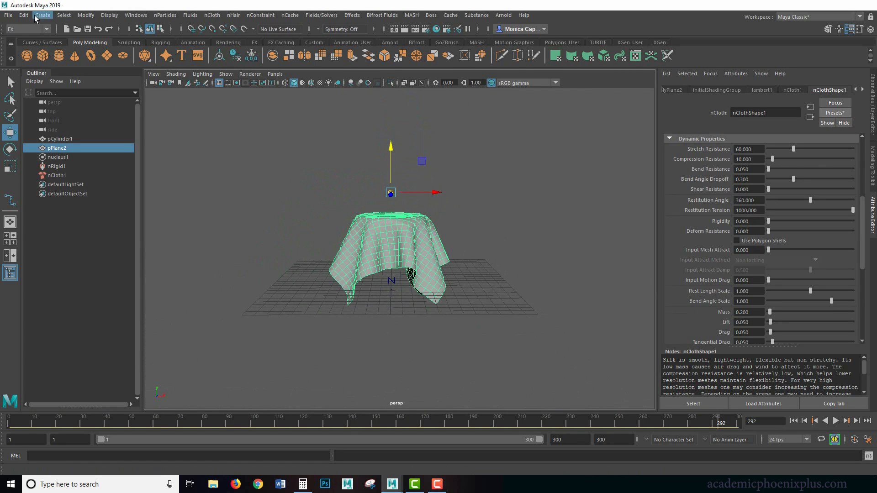
Delete the tablecloth's history via Edit > Delete by Type, then play to confirm it stays static
{"action": "left_click", "coordinate": [23, 15]}
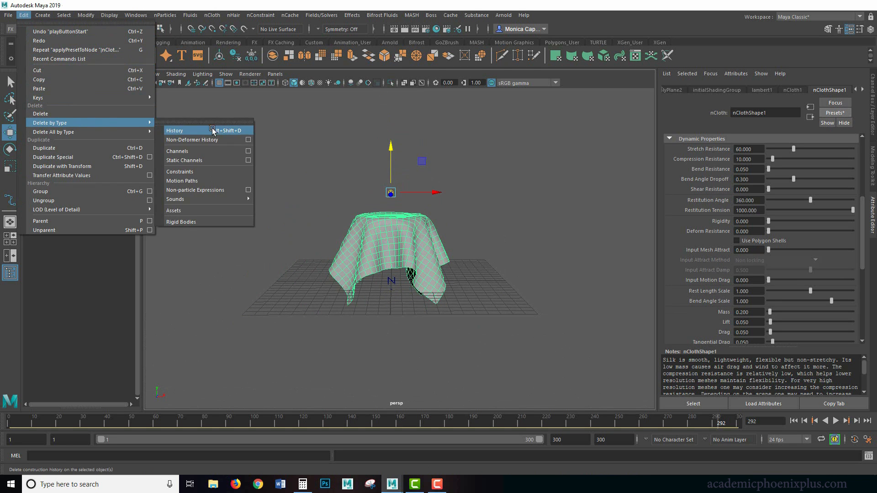
{"action": "left_click", "coordinate": [174, 129]}
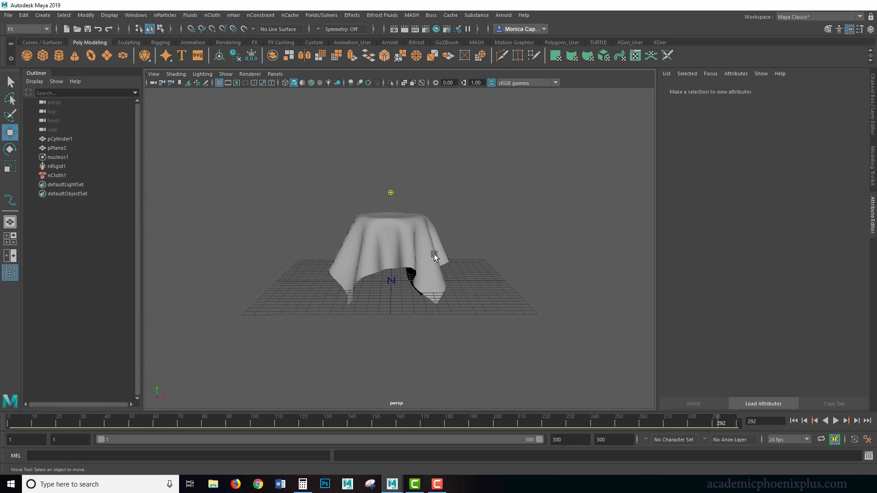
{"action": "mouse_move", "coordinate": [426, 259]}
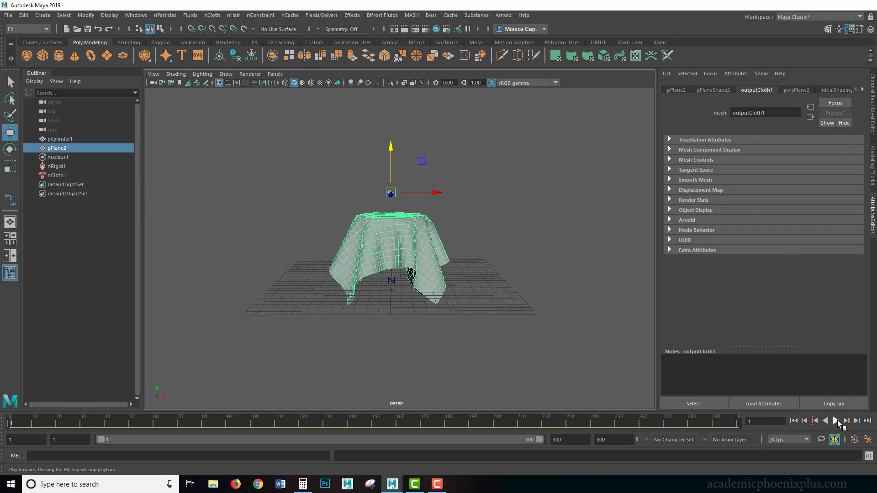
{"action": "left_click", "coordinate": [846, 421]}
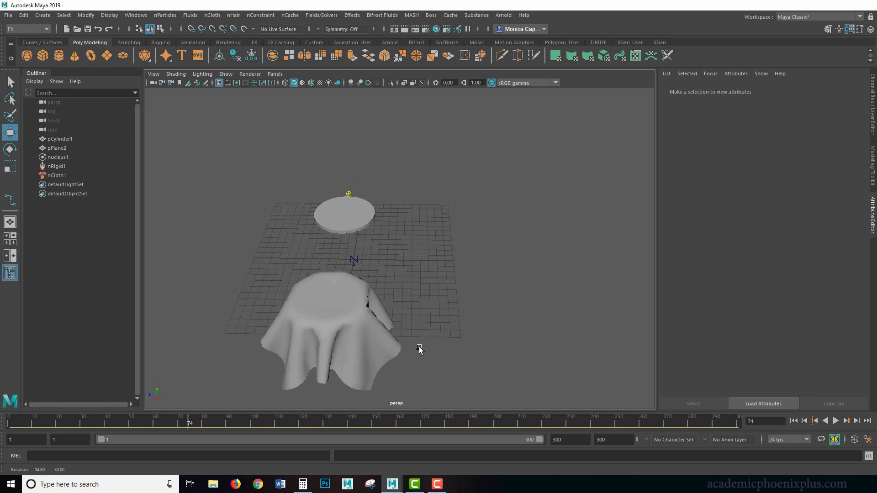
{"action": "left_click", "coordinate": [793, 420]}
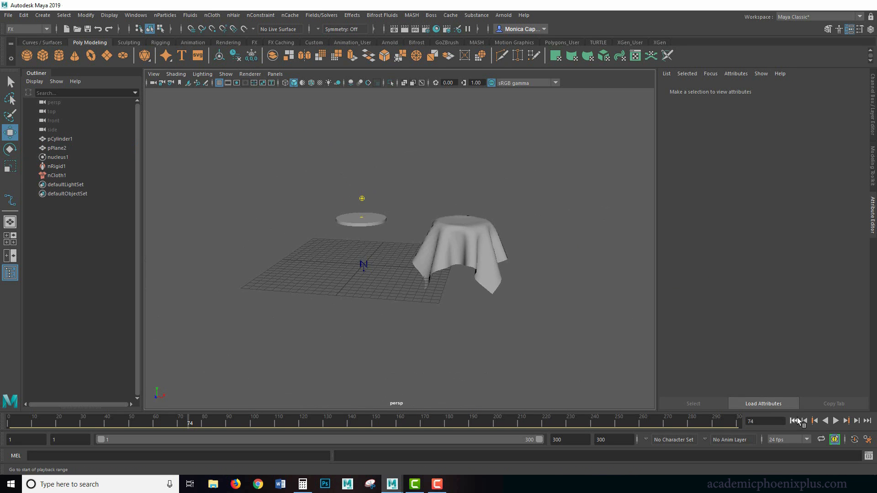
Rewind the timeline to frame 1 and open the nCloth menu
{"action": "left_click", "coordinate": [792, 420]}
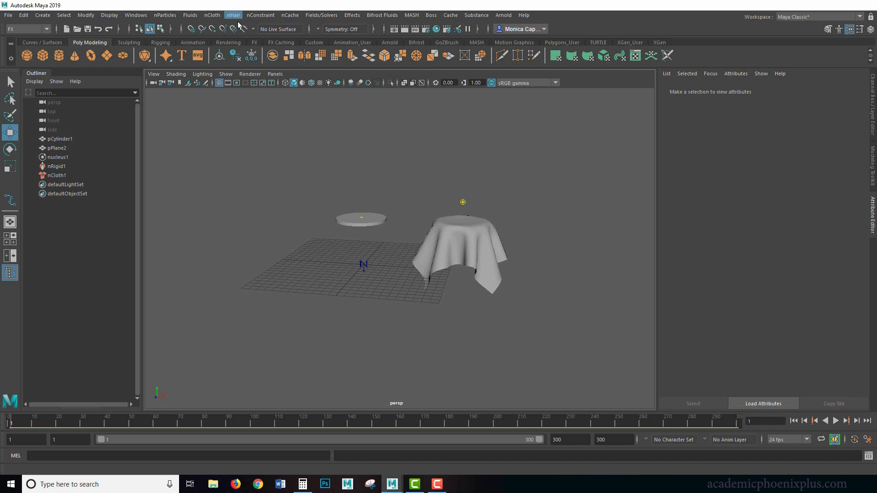
{"action": "left_click", "coordinate": [211, 15]}
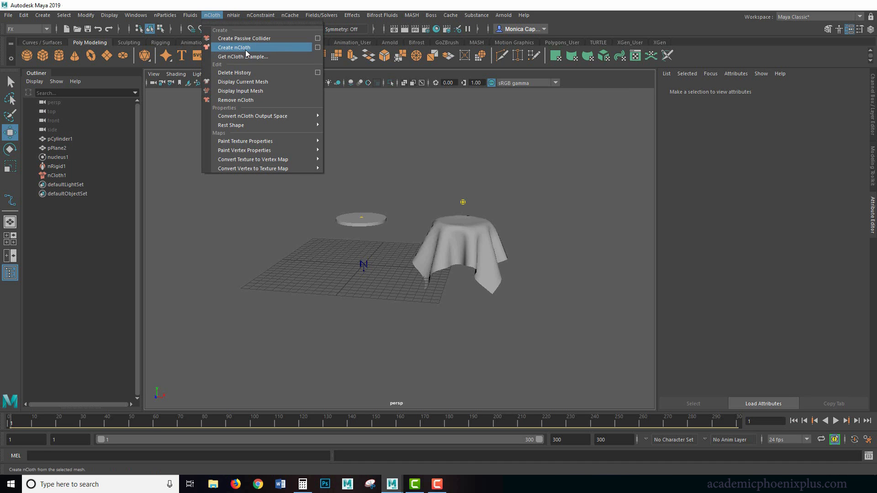